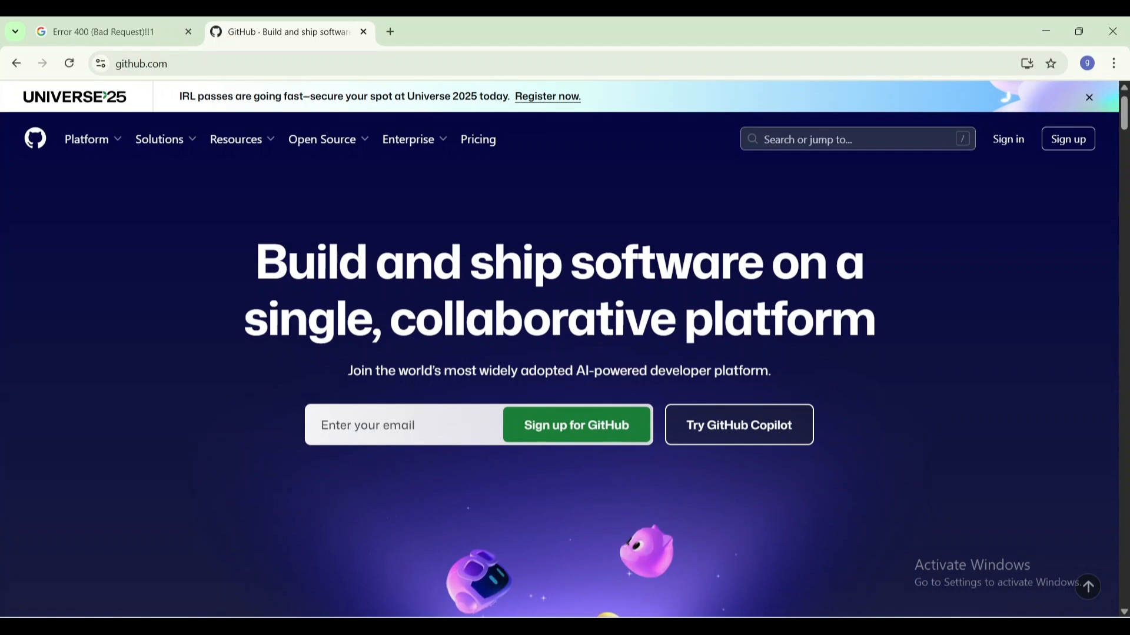
pyautogui.moveTo(860, 579)
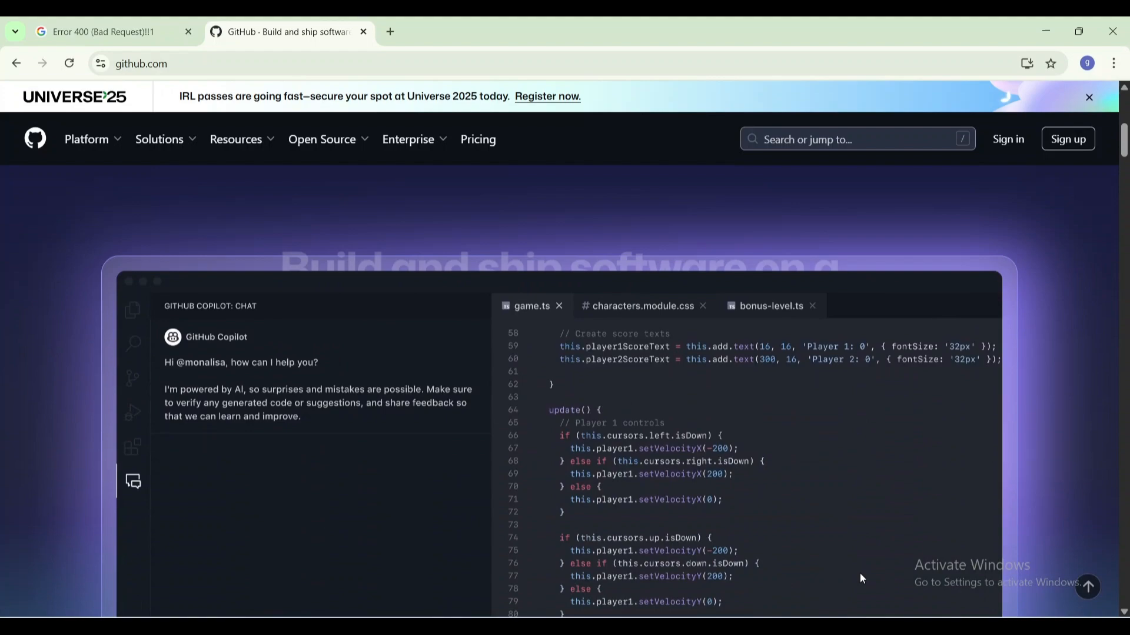
# Step: Create a new public GitHub repository named MyRDP from the dashboard
pyautogui.scroll(-3)
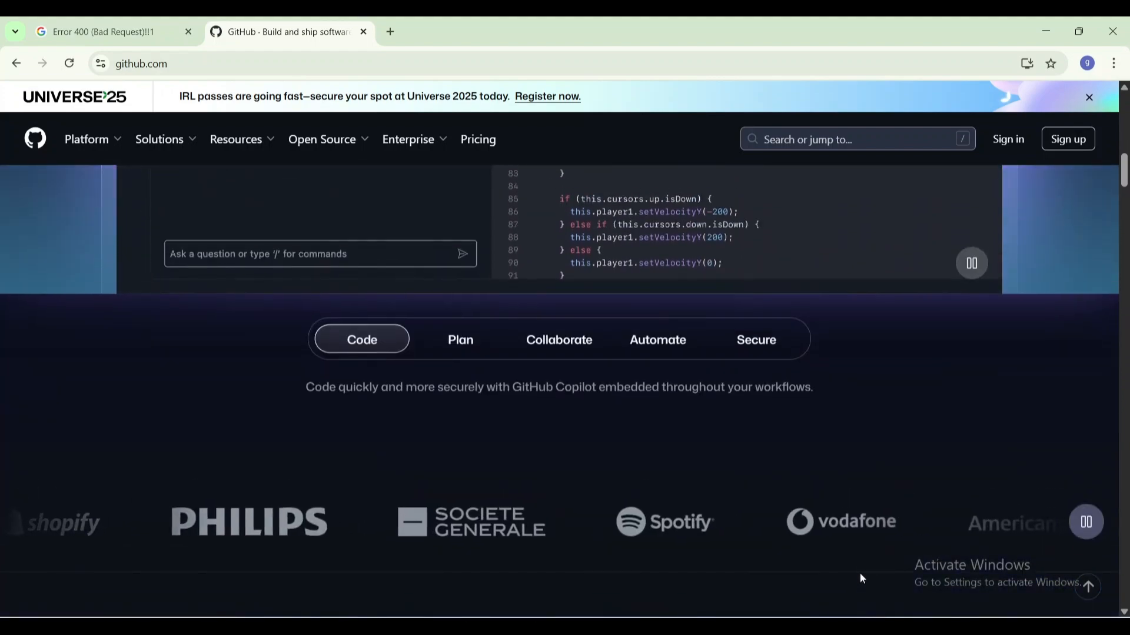
pyautogui.scroll(3)
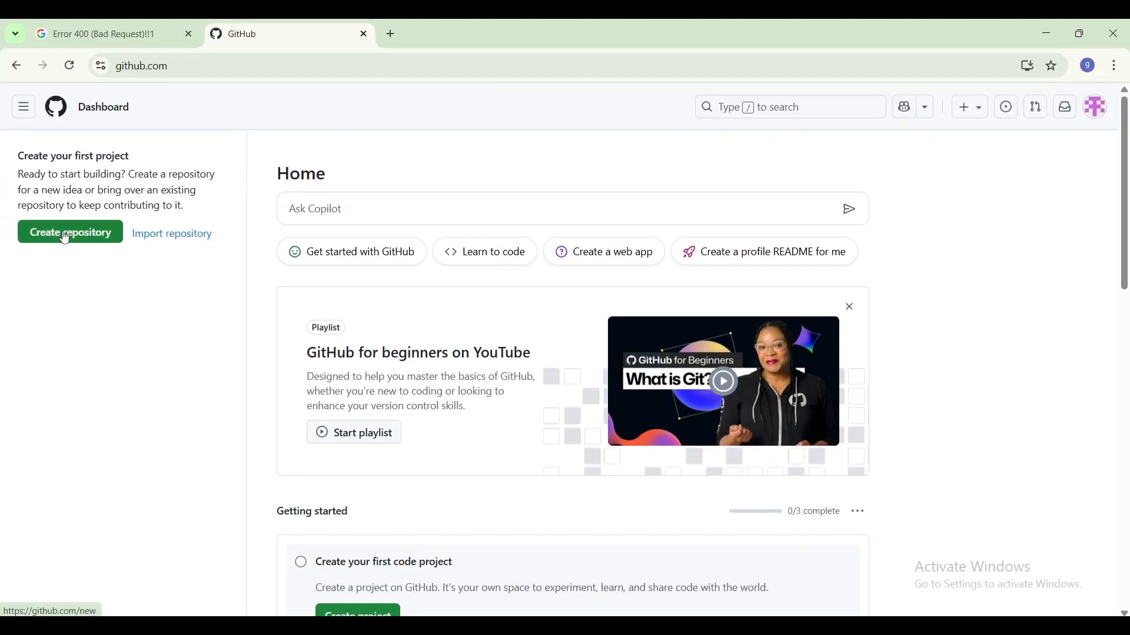
pyautogui.click(70, 232)
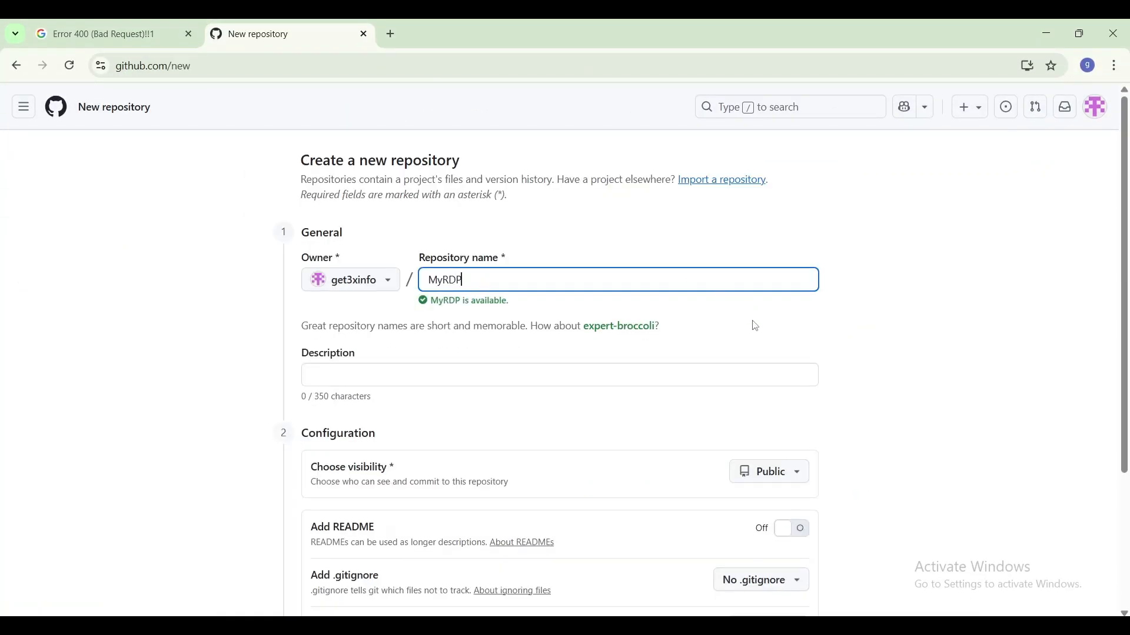
pyautogui.scroll(-3)
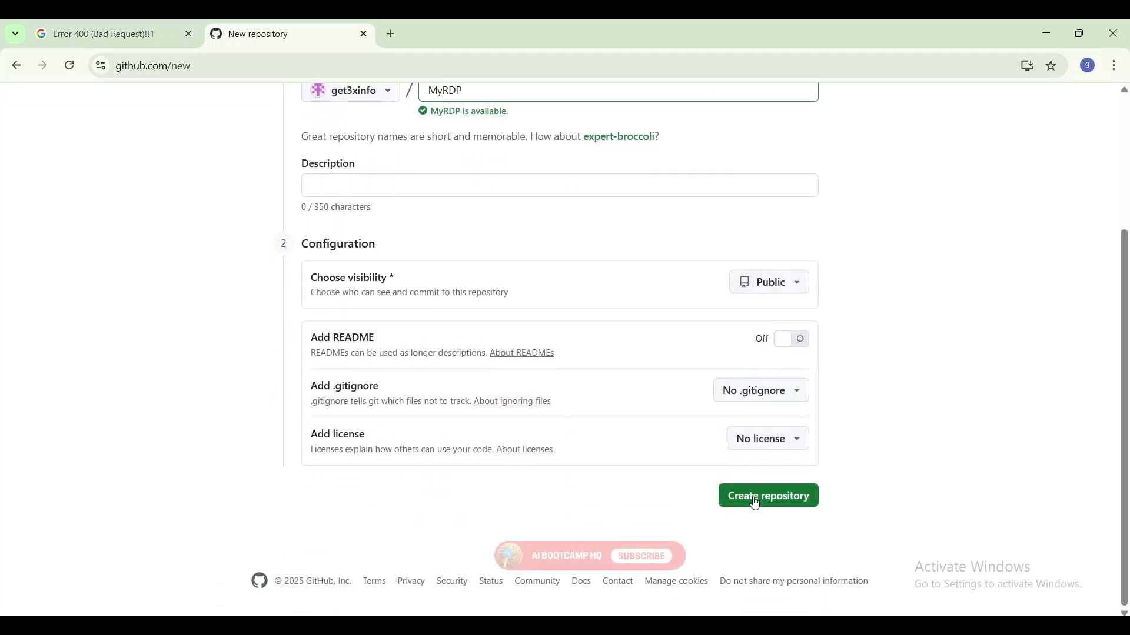
pyautogui.click(767, 495)
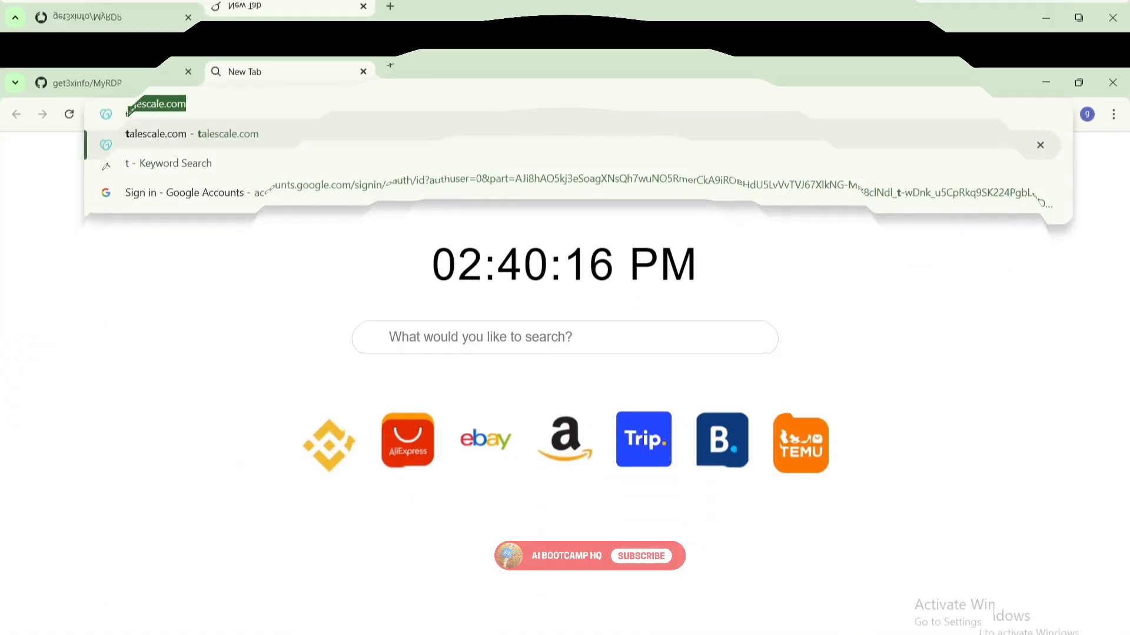
# Step: Go to tailscale.com and sign up for Tailscale using the GitHub account
pyautogui.write('tailscale.com')
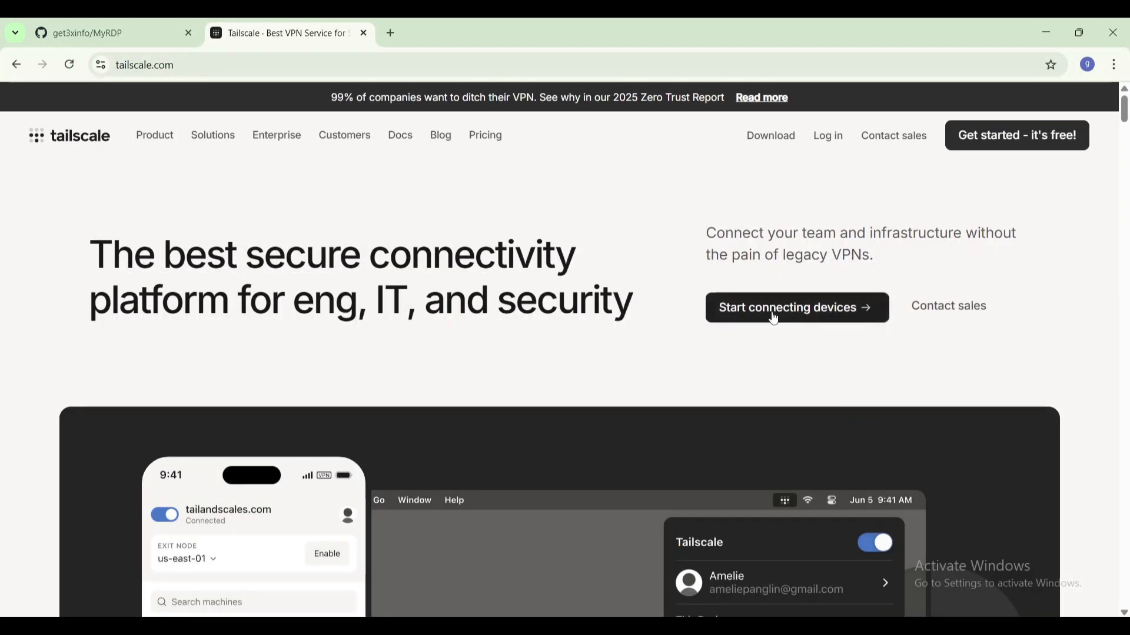
pyautogui.click(787, 307)
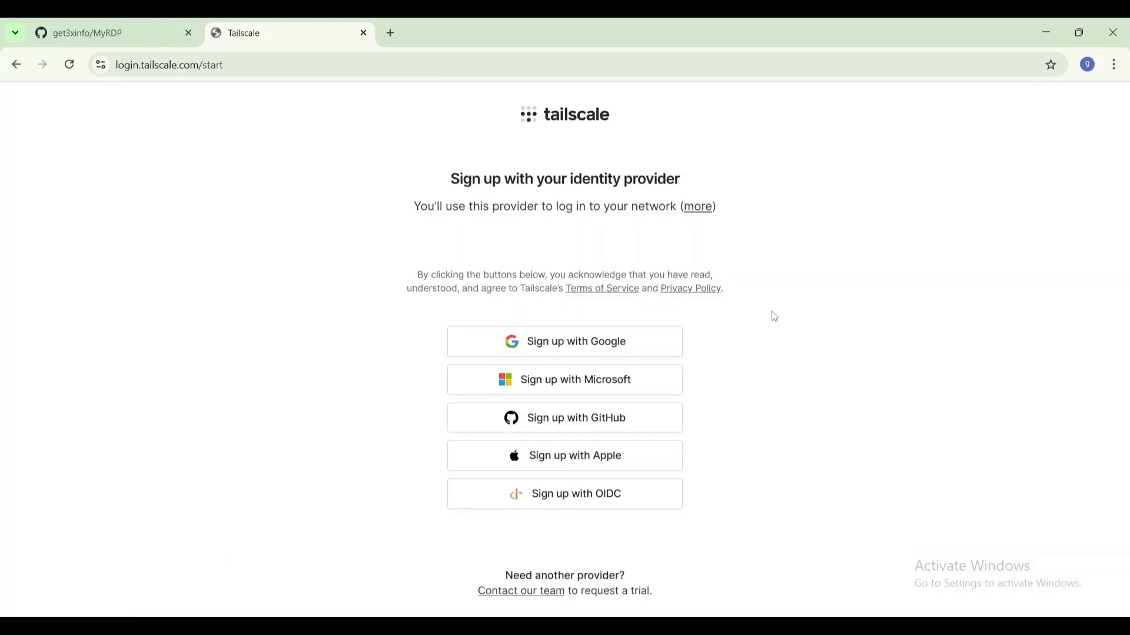
pyautogui.click(563, 418)
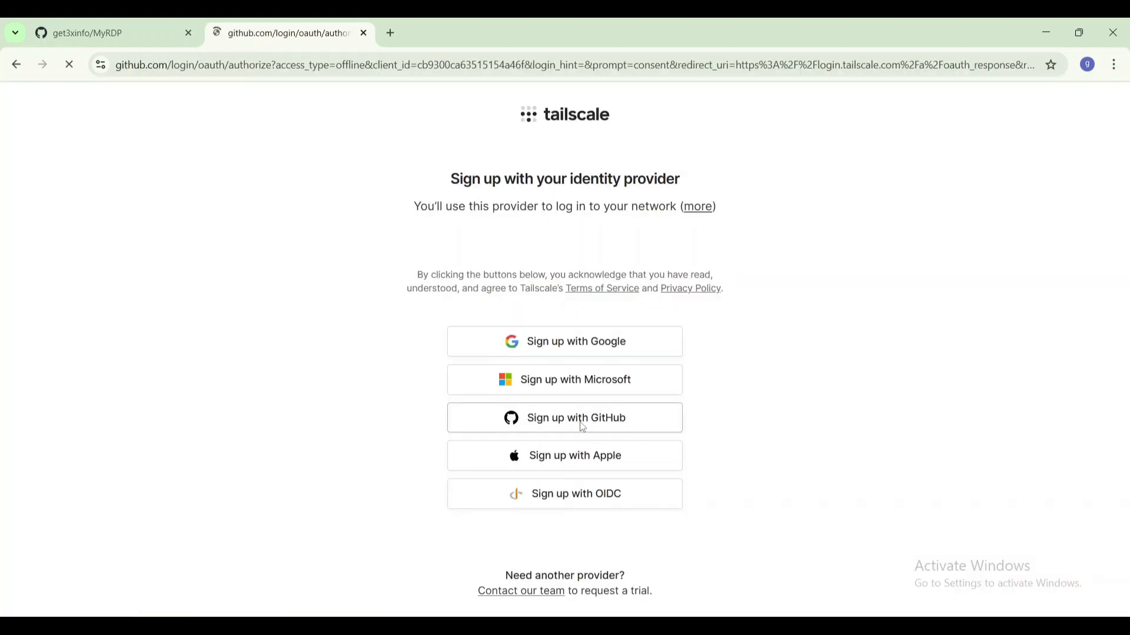
pyautogui.click(564, 417)
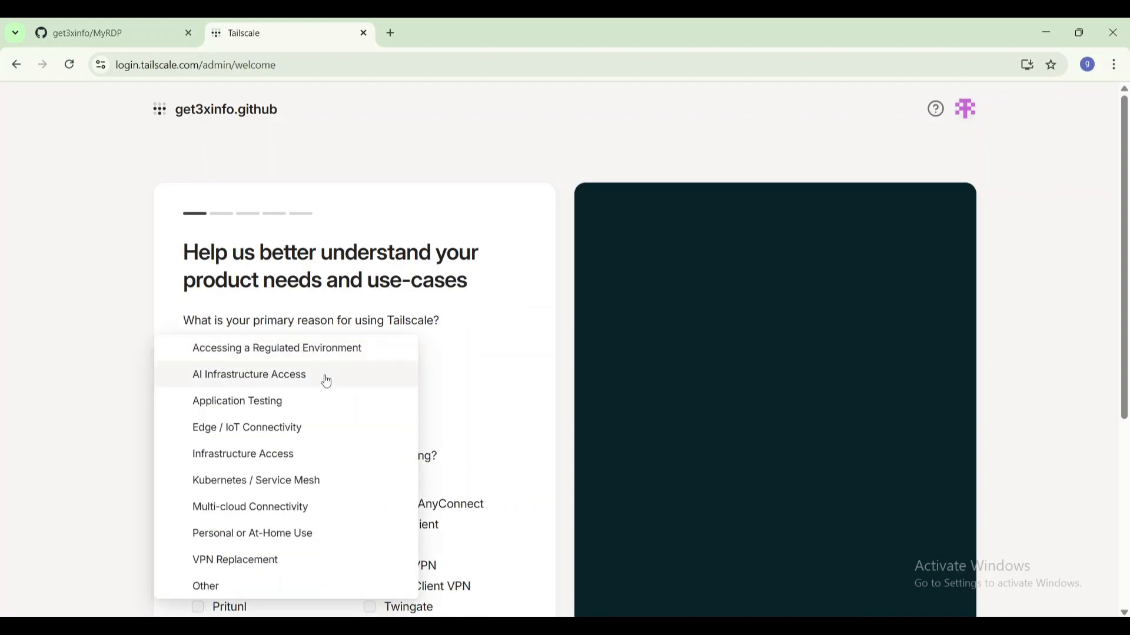
# Step: Complete the welcome survey with AI Infrastructure Access and Social Media, continuing to add a first device
pyautogui.click(248, 374)
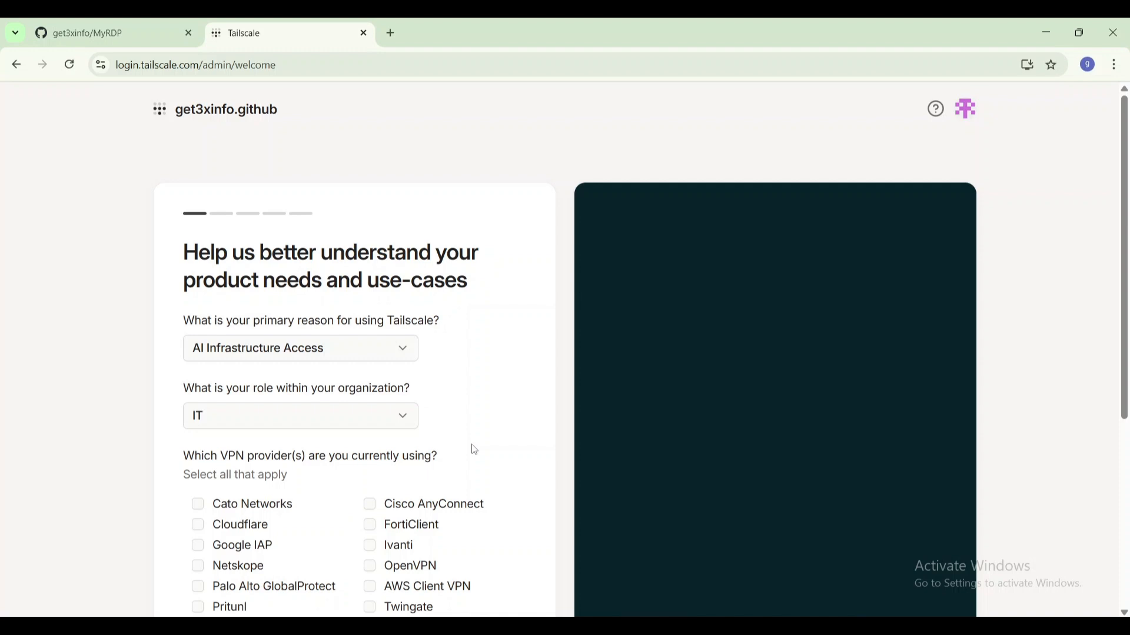
pyautogui.scroll(-3)
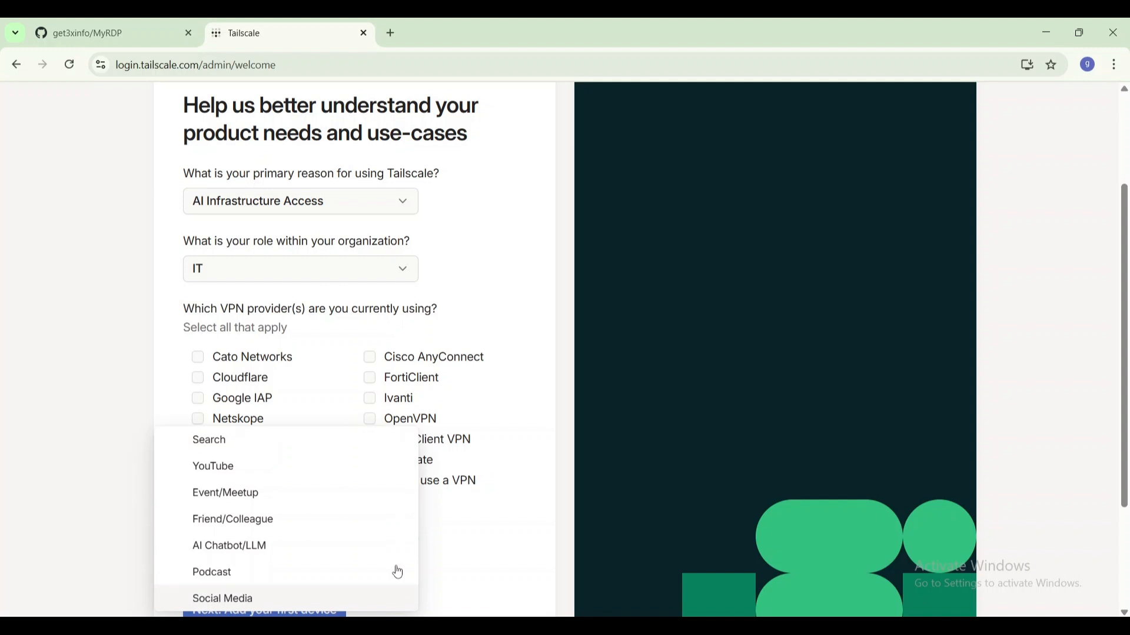
pyautogui.click(222, 598)
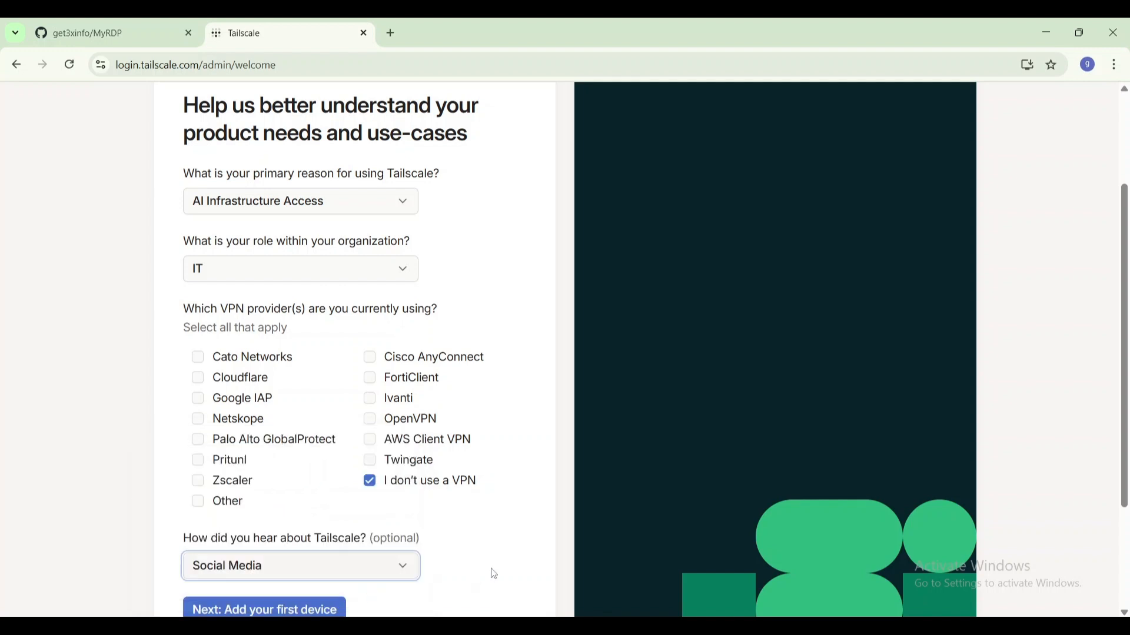
pyautogui.click(263, 610)
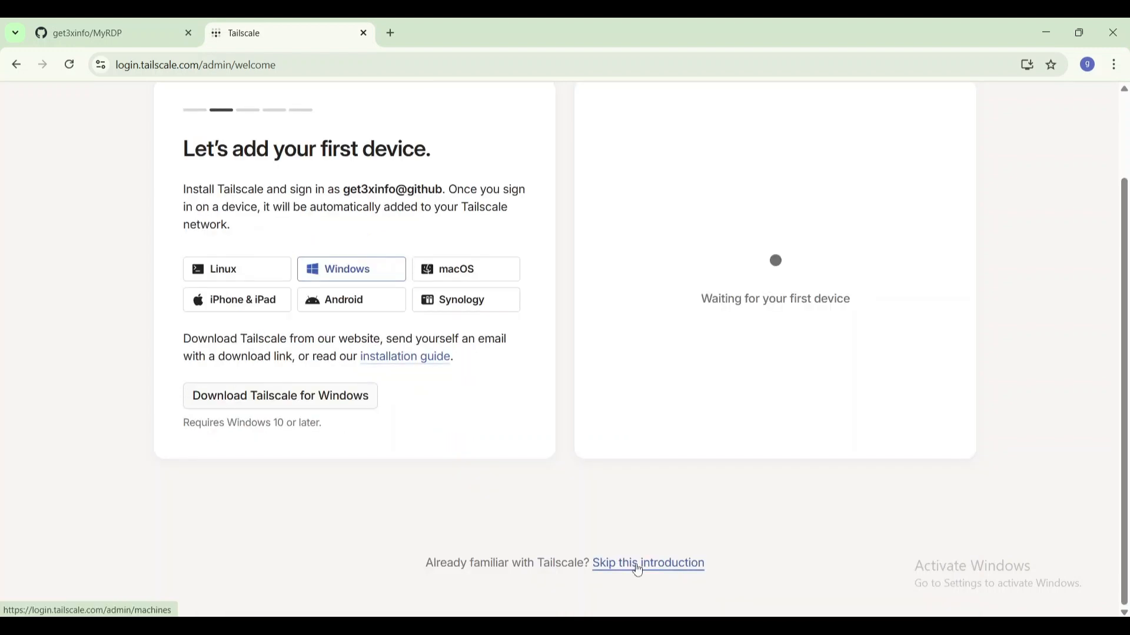
# Step: Skip the intro and generate a single-use auth key in Settings > Keys, copying it
pyautogui.click(647, 562)
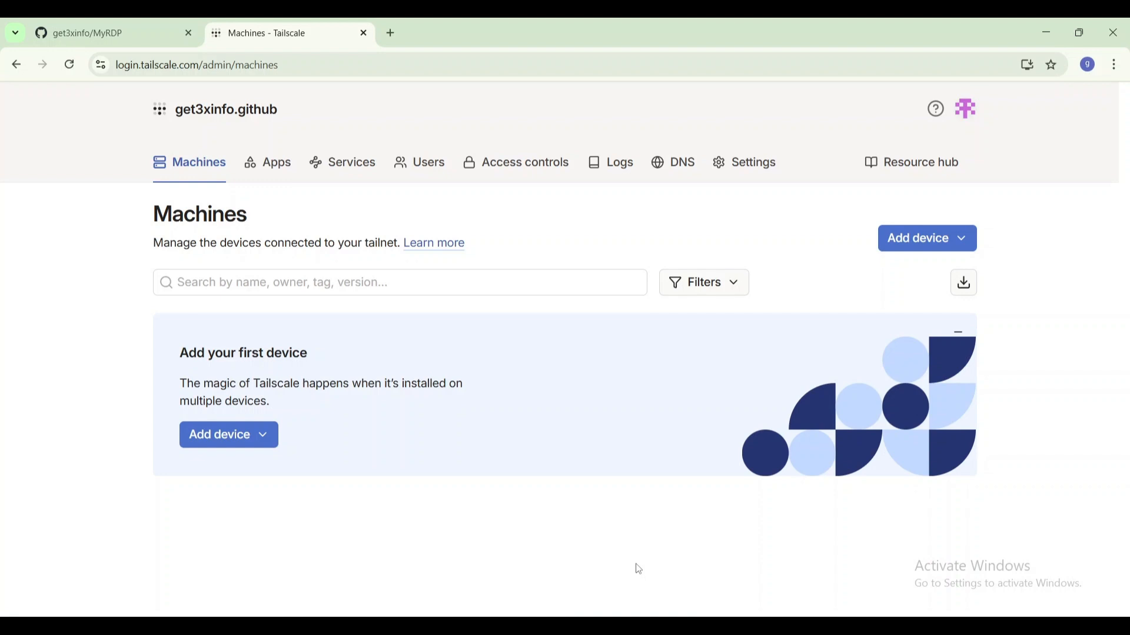
pyautogui.click(753, 163)
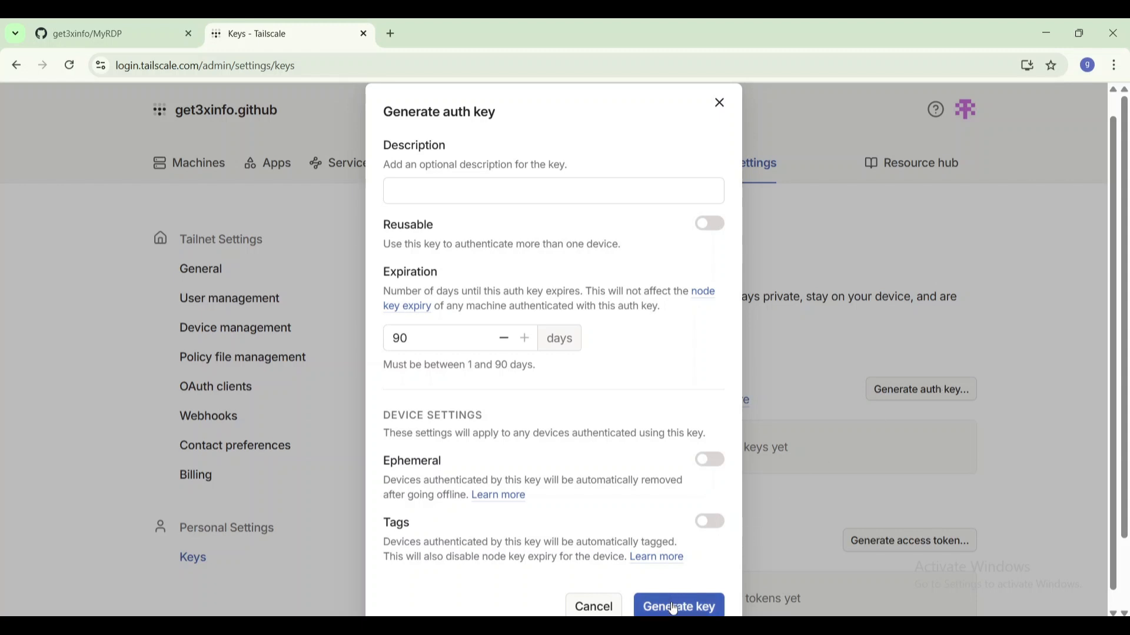
pyautogui.click(678, 606)
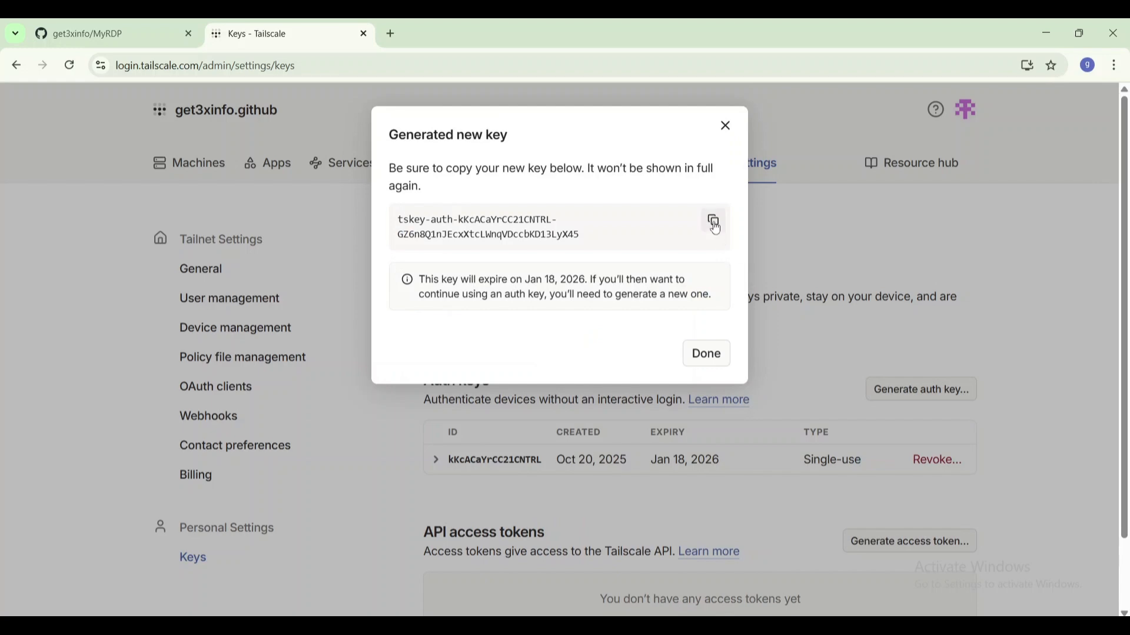
pyautogui.click(713, 220)
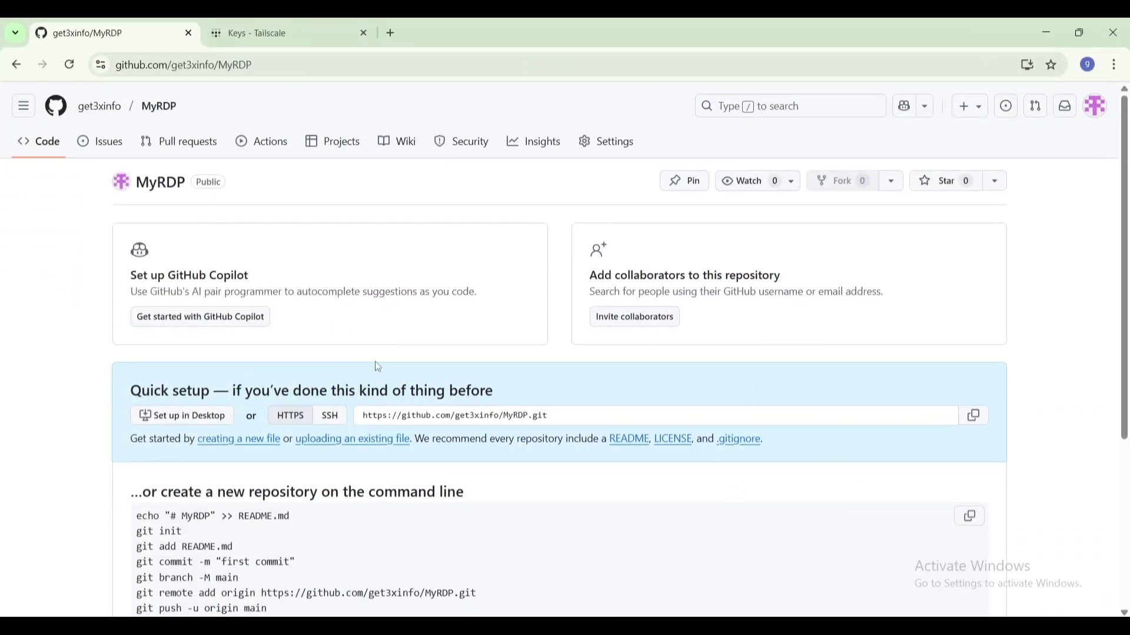
# Step: In MyRDP's Actions secrets page, name a new secret TALESCALE_AUTH_KEY
pyautogui.click(613, 141)
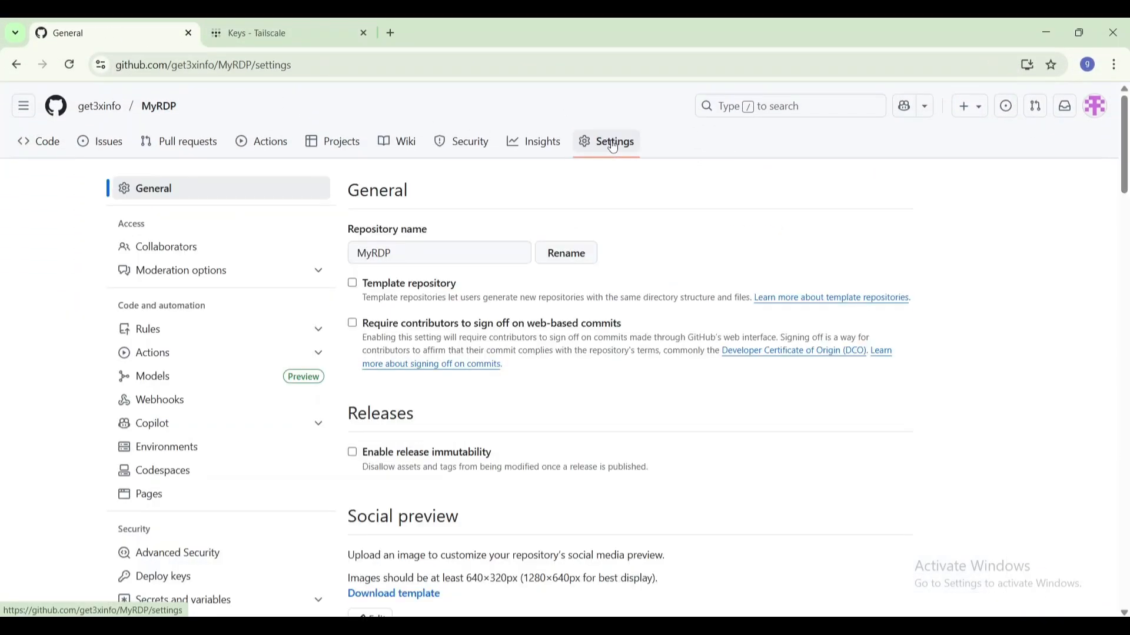
pyautogui.scroll(-3)
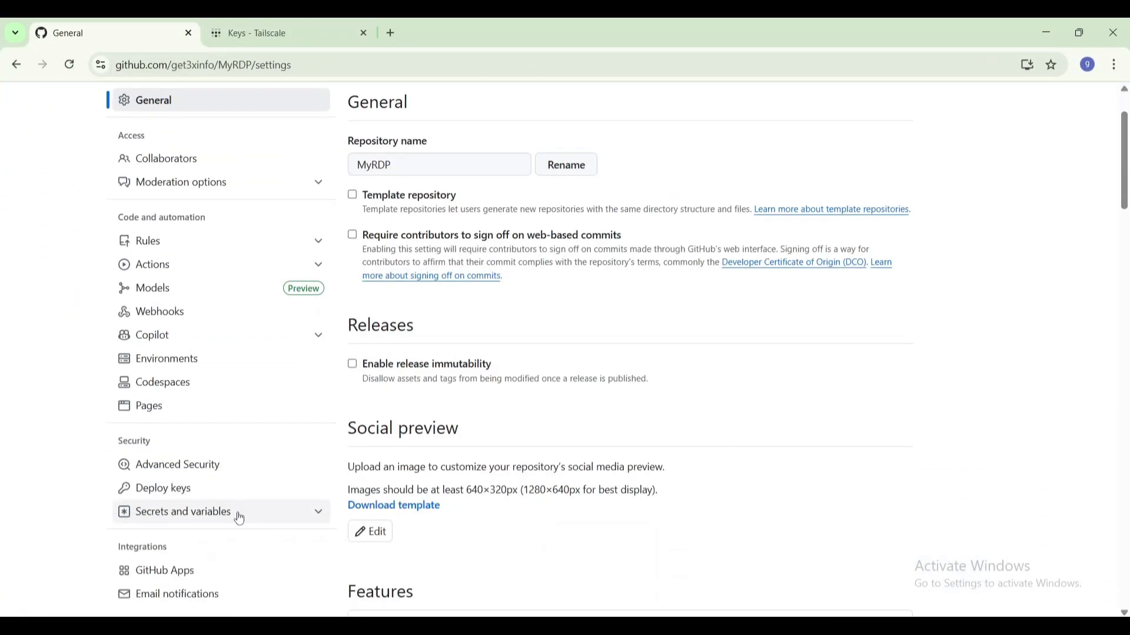
pyautogui.click(184, 511)
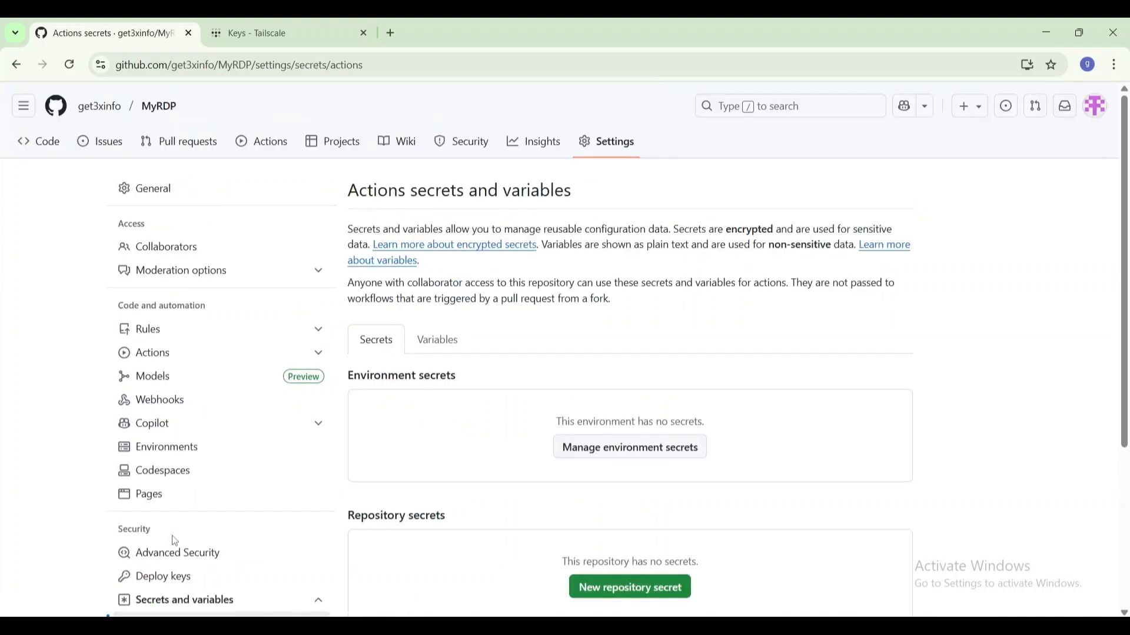
pyautogui.scroll(-3)
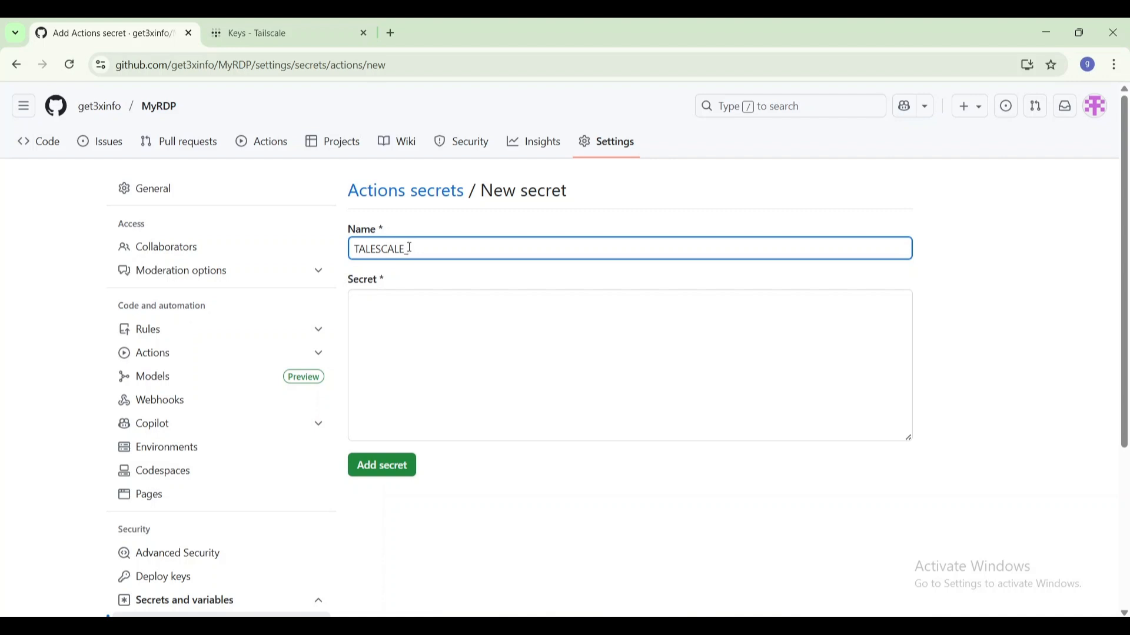
pyautogui.write('AUTH_')
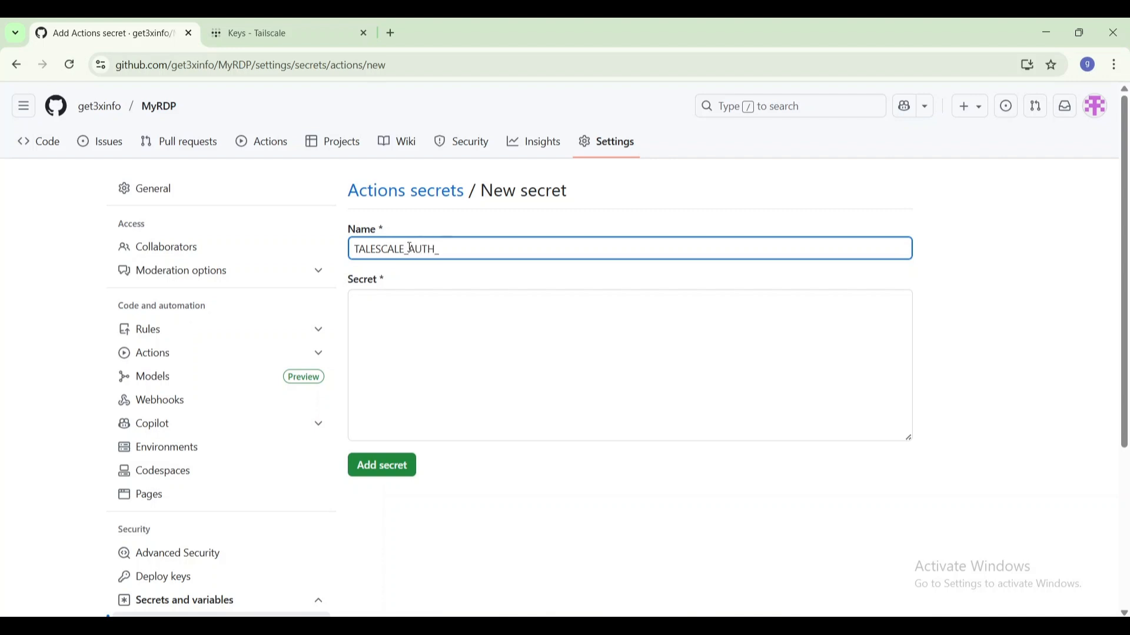
pyautogui.write('KEY')
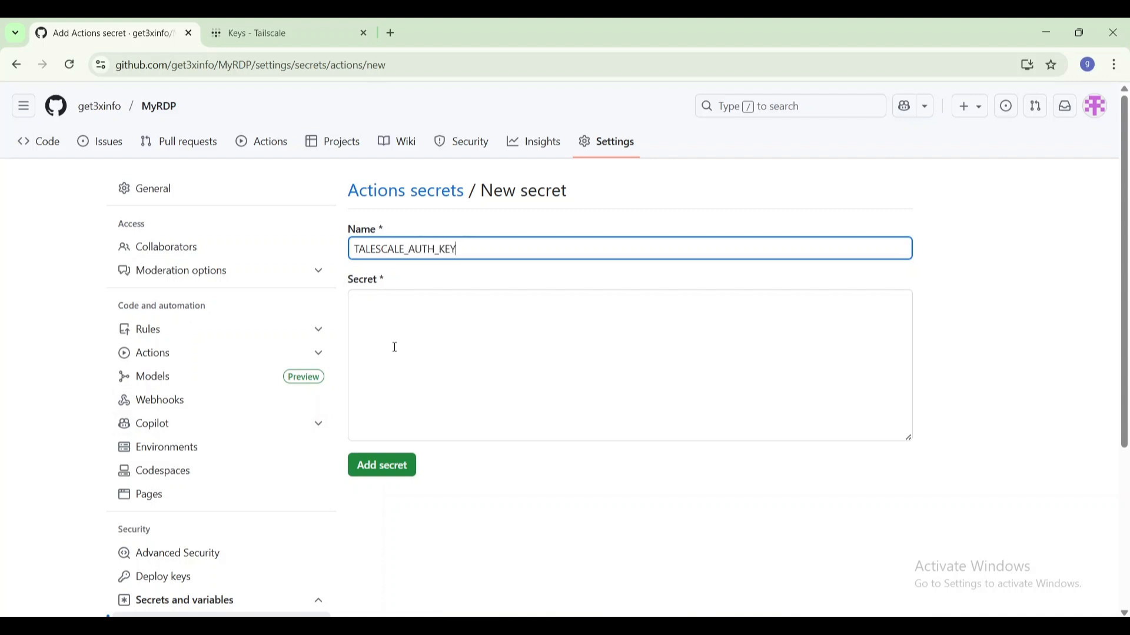
# Step: Paste the tskey-auth key as the secret value and save the repository secret
pyautogui.click(629, 364)
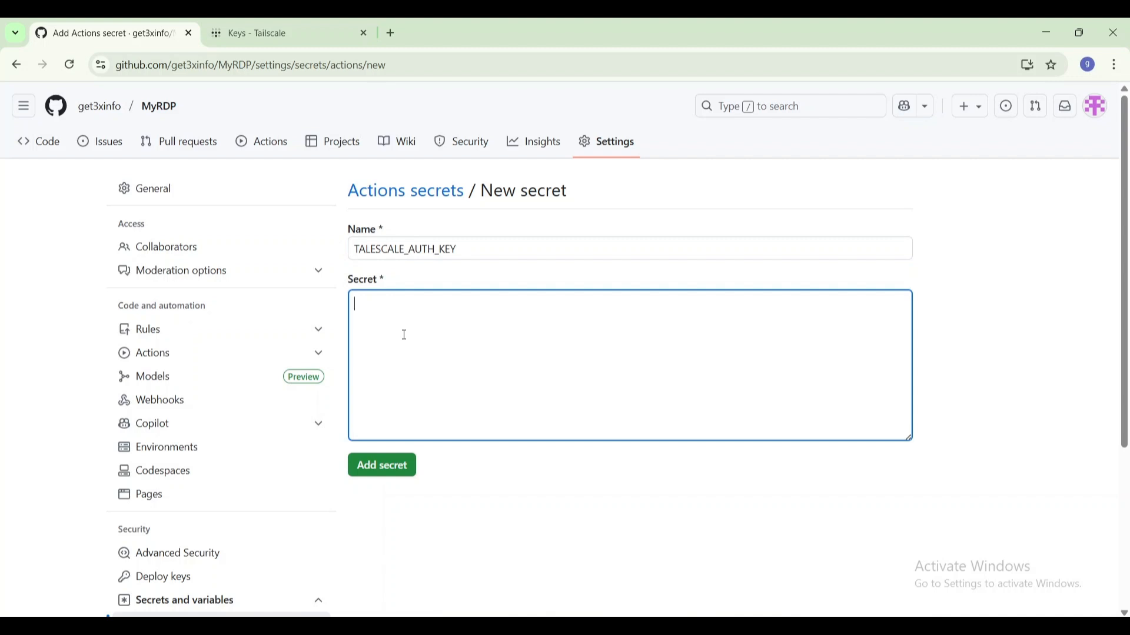
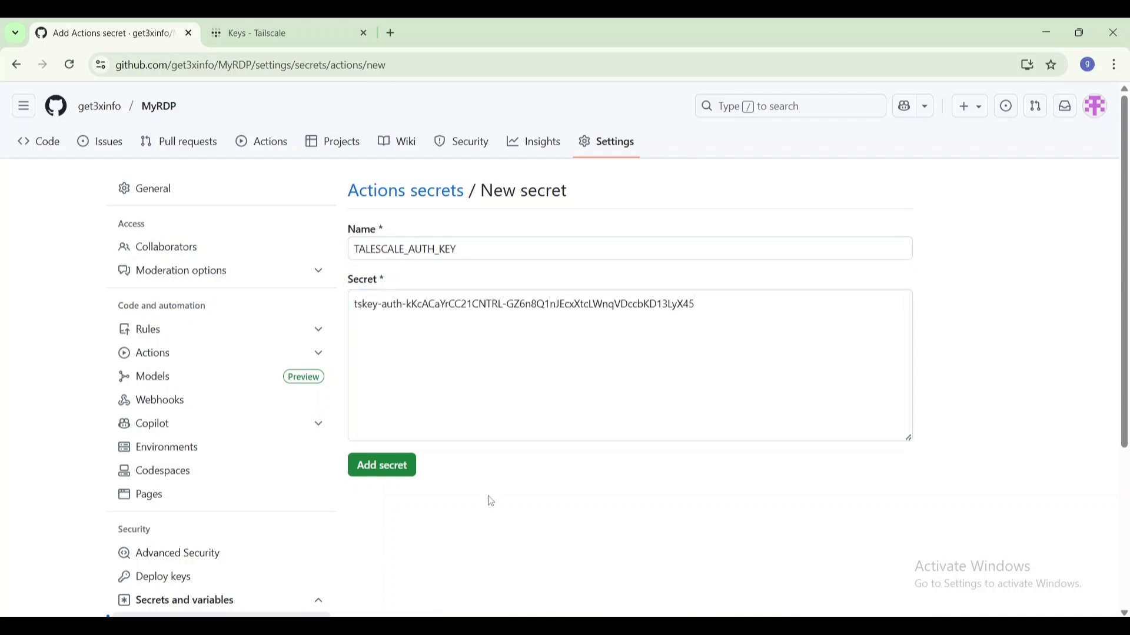
pyautogui.click(380, 465)
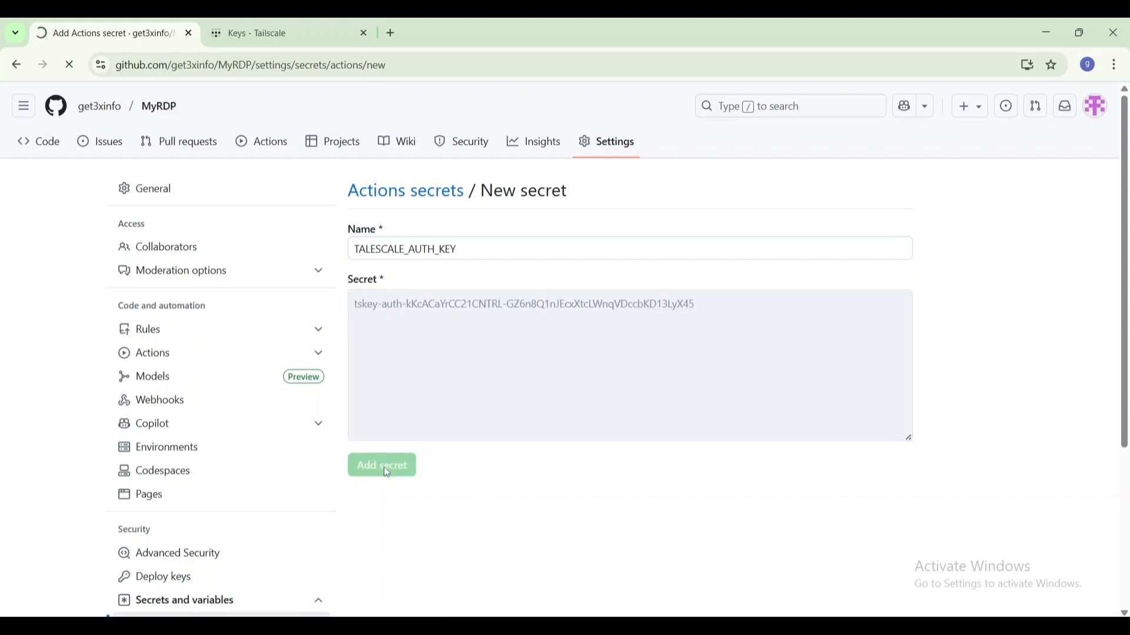
pyautogui.click(381, 465)
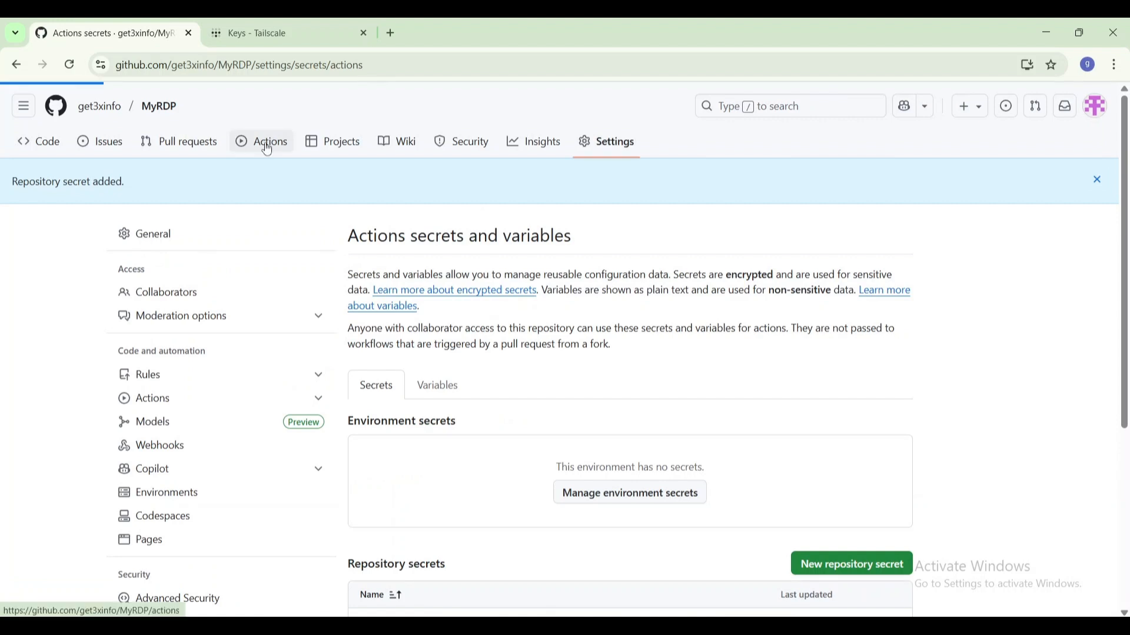
# Step: Write the RDP-over-Tailscale workflow from scratch as main.yml and commit it
pyautogui.click(271, 141)
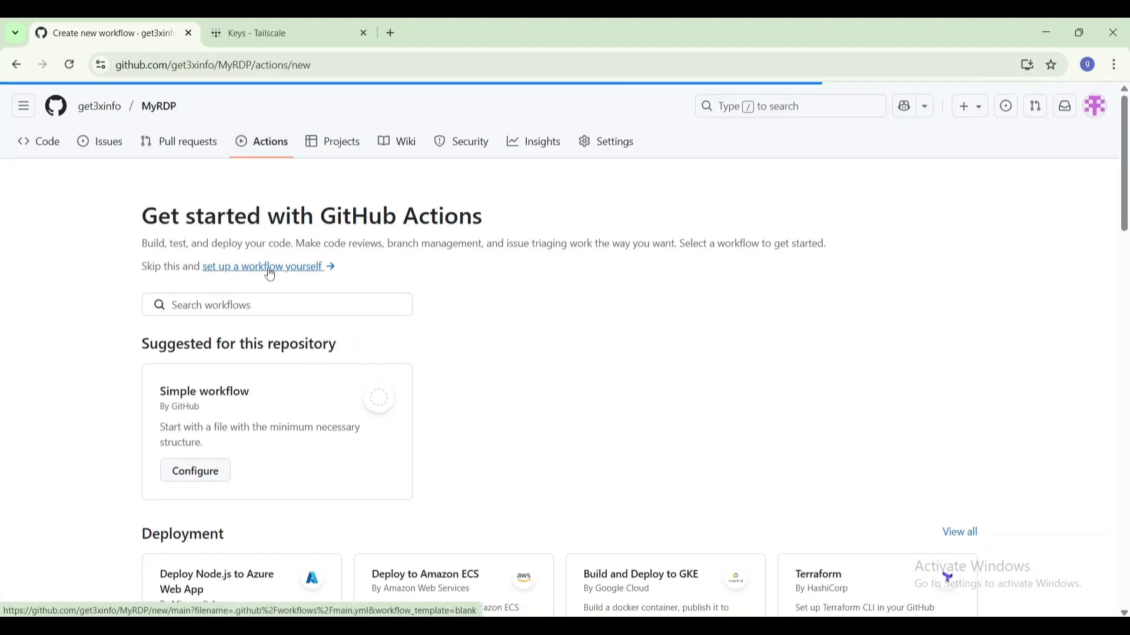
pyautogui.click(264, 266)
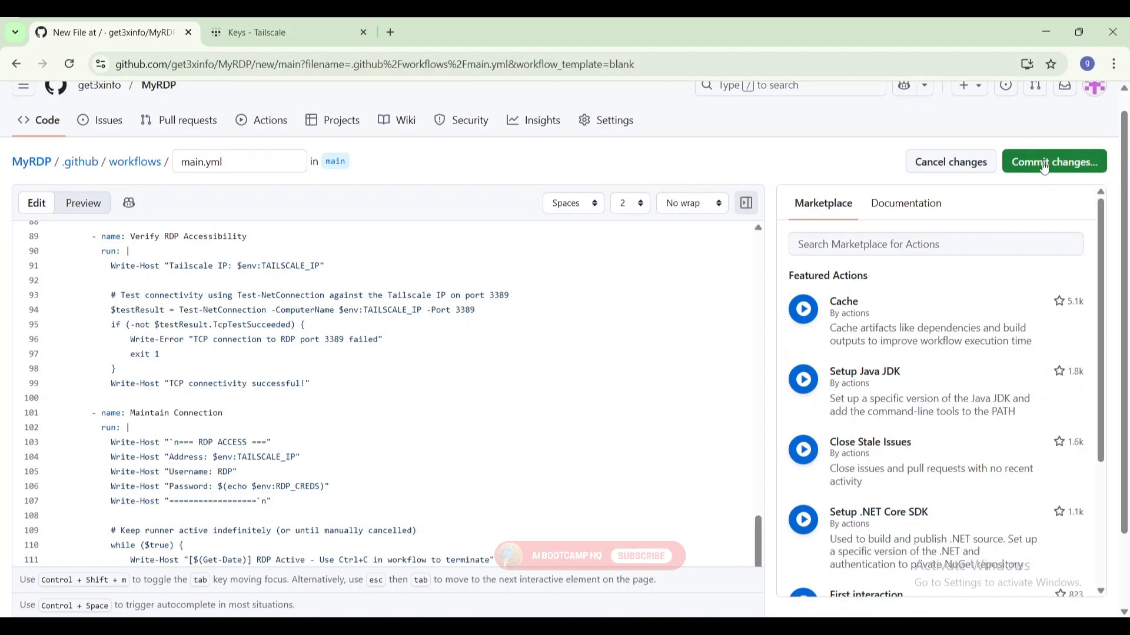
pyautogui.click(1052, 161)
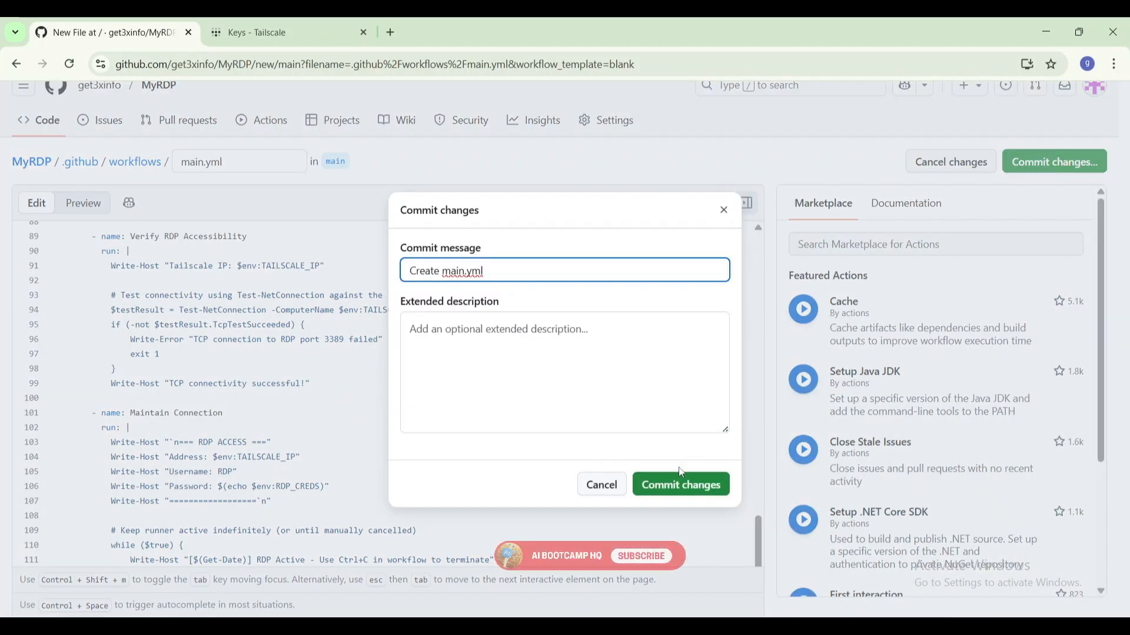
pyautogui.click(679, 484)
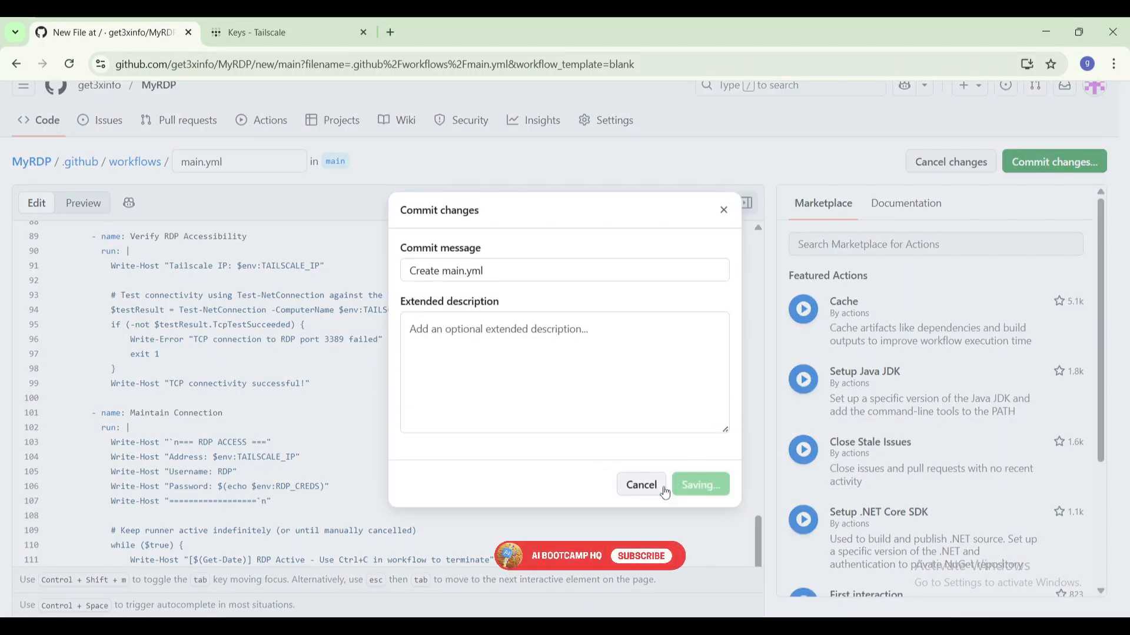
pyautogui.click(698, 484)
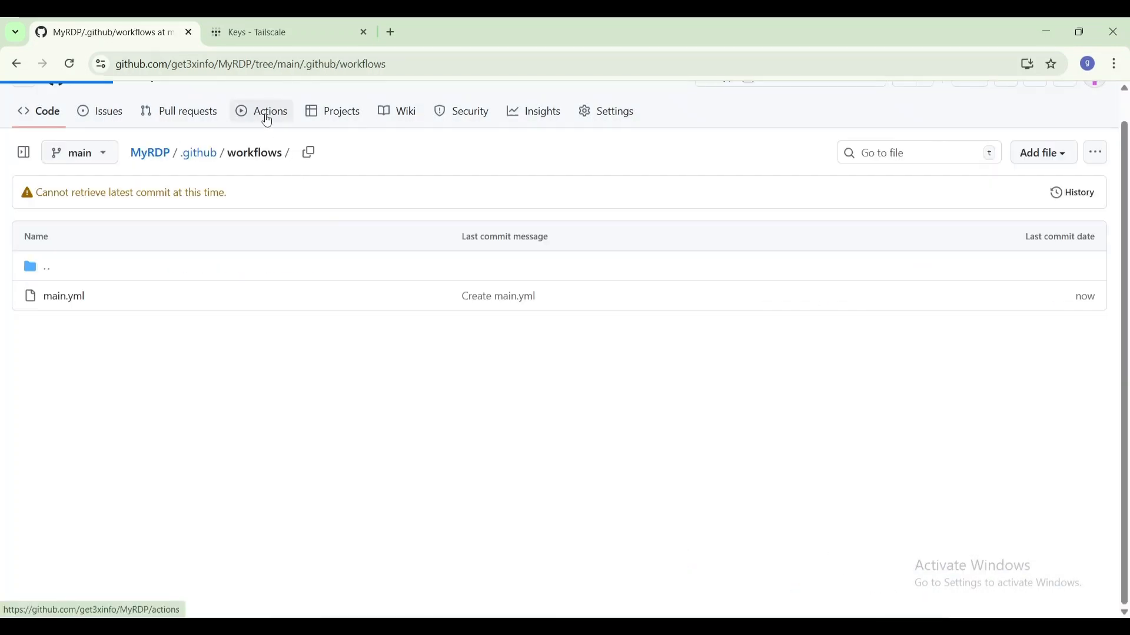
# Step: Manually run the RDP workflow on main from the Actions tab
pyautogui.click(269, 111)
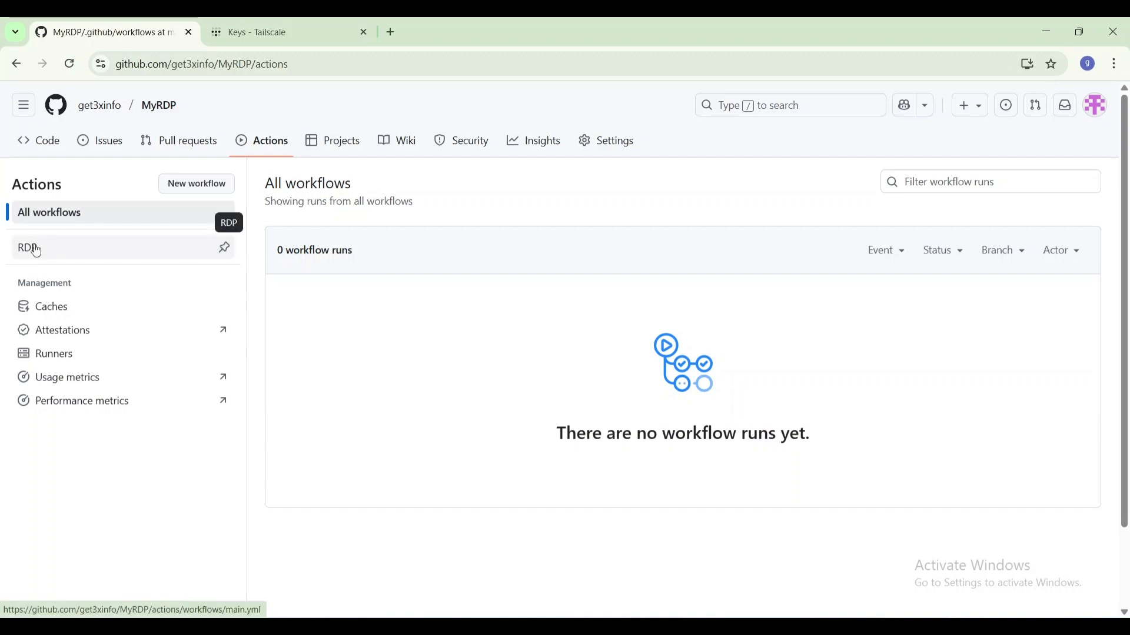
pyautogui.click(27, 249)
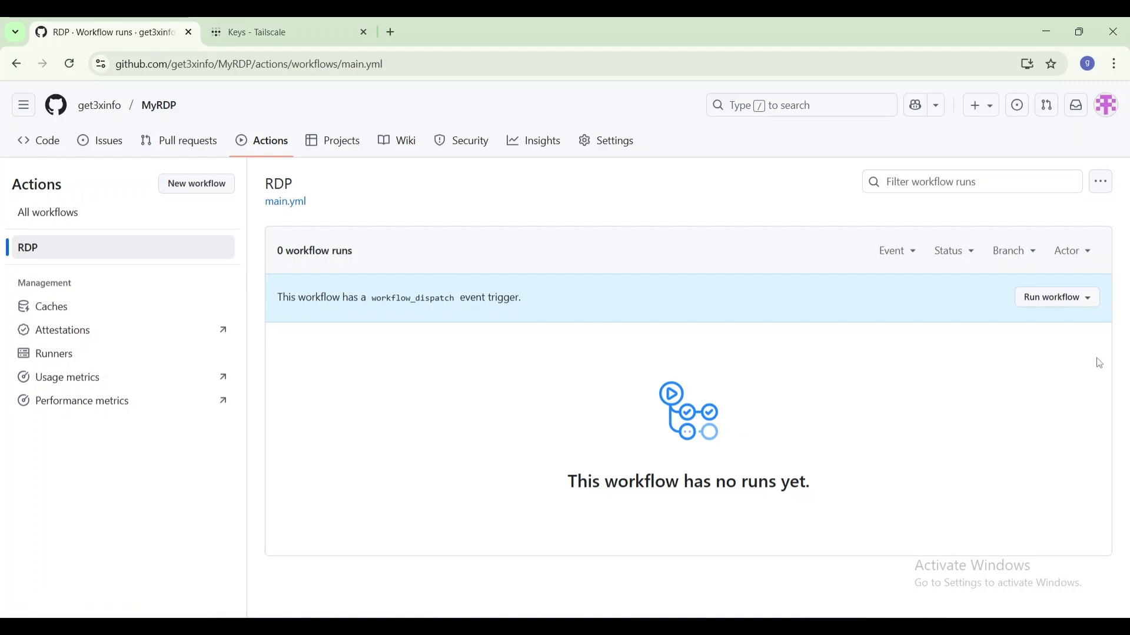
pyautogui.click(1051, 297)
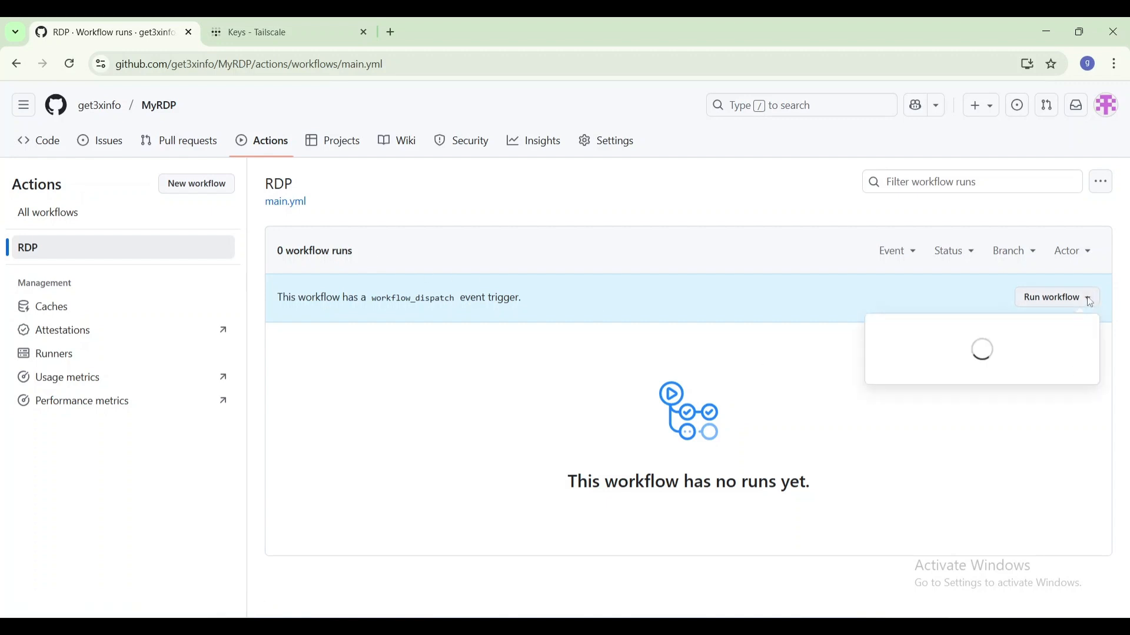
pyautogui.click(1050, 296)
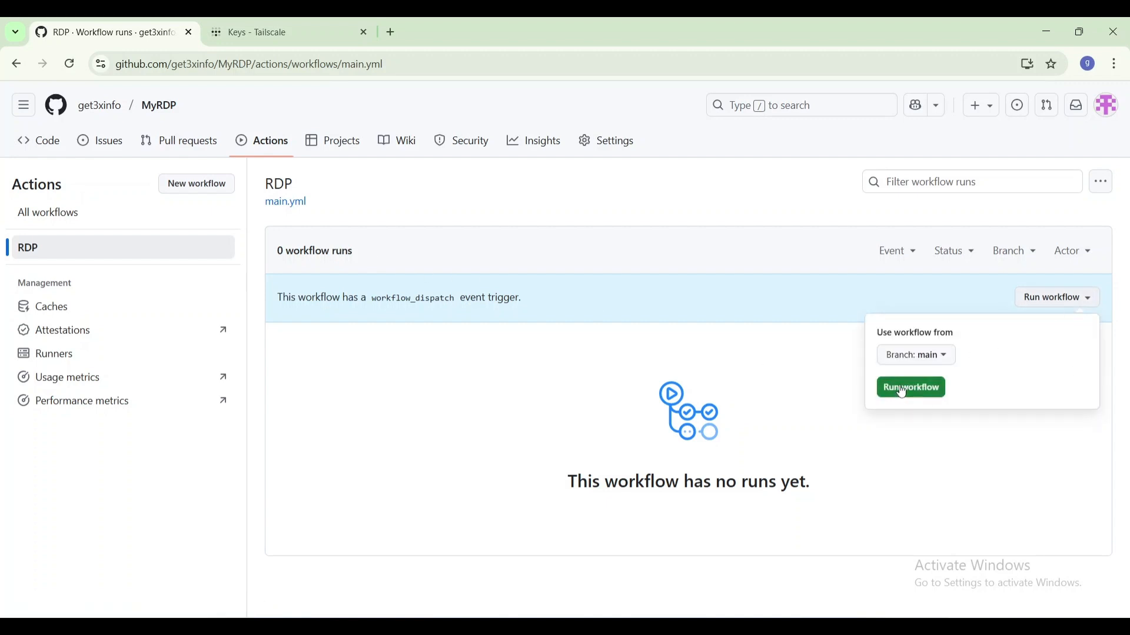
pyautogui.click(909, 388)
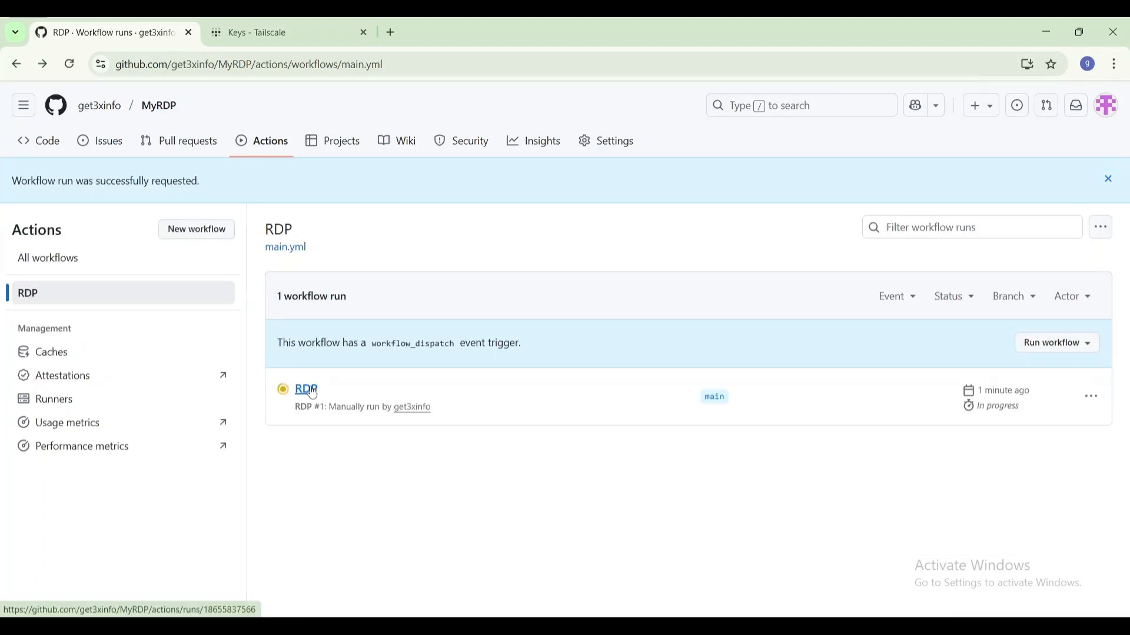
# Step: Open the run's secure-rdp job, expand Establish Tailscale Connection and follow its login URL
pyautogui.click(306, 390)
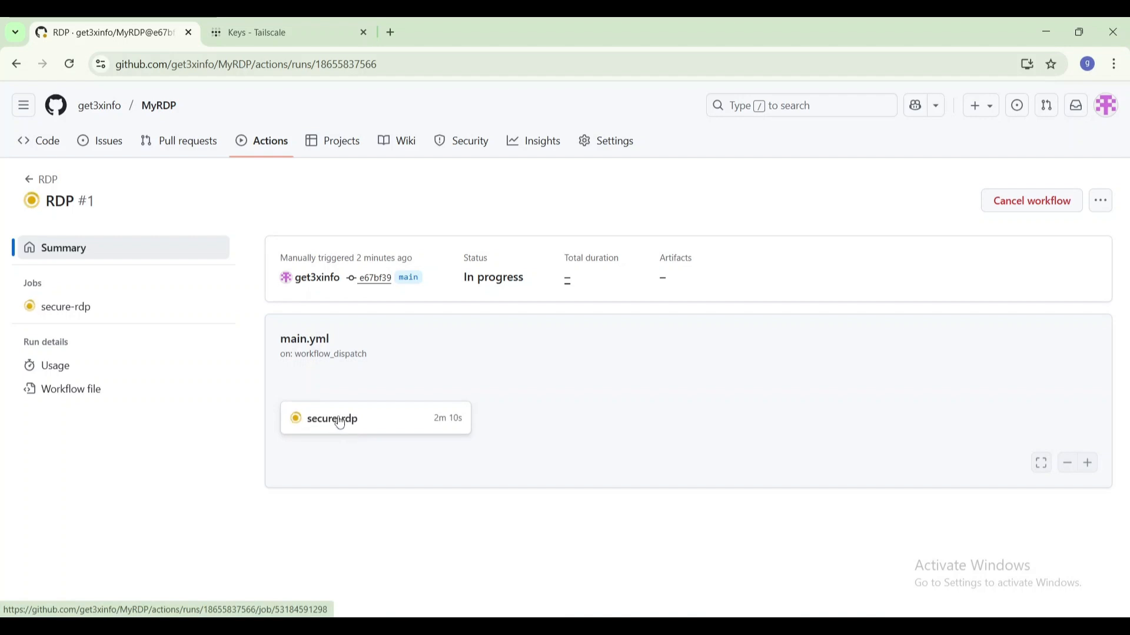
pyautogui.click(331, 418)
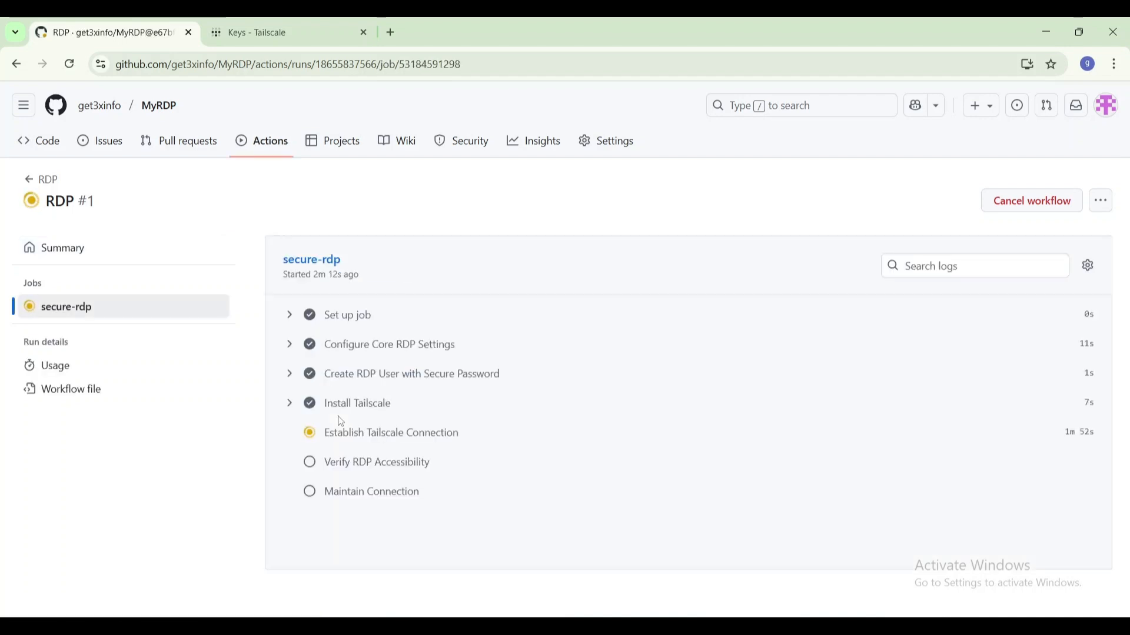
pyautogui.click(391, 432)
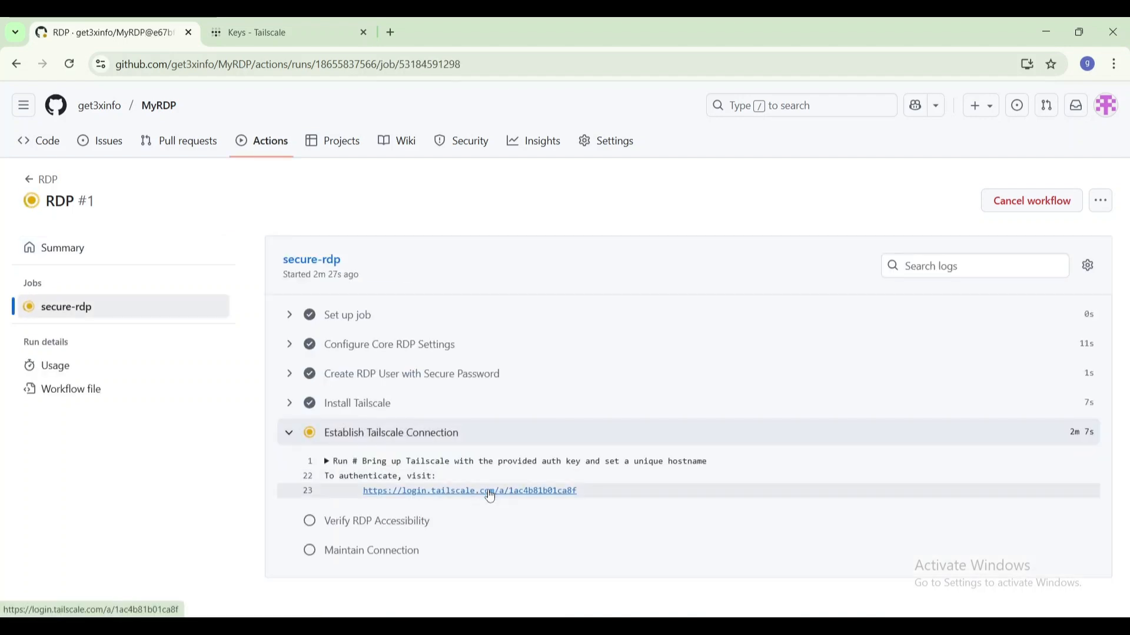
pyautogui.click(468, 491)
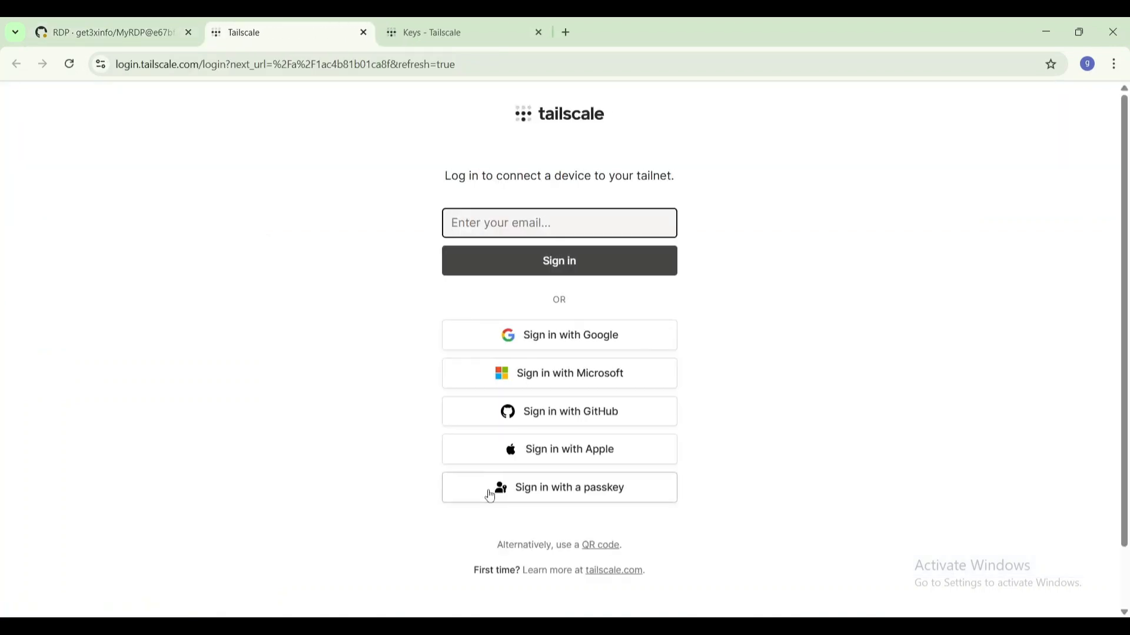
pyautogui.moveTo(569, 431)
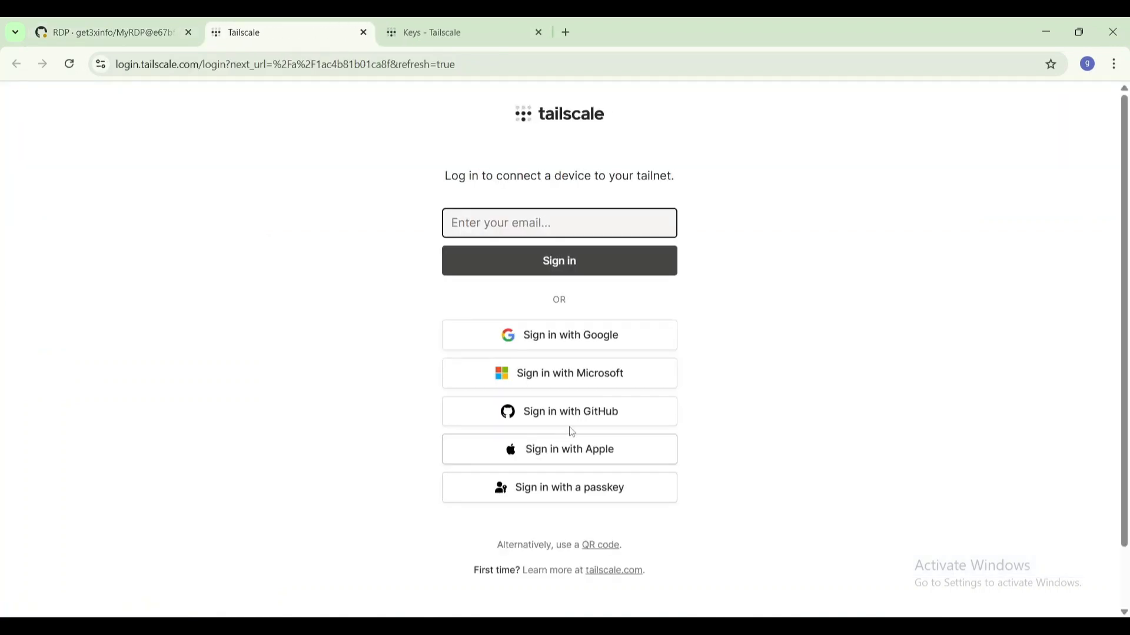
pyautogui.click(558, 412)
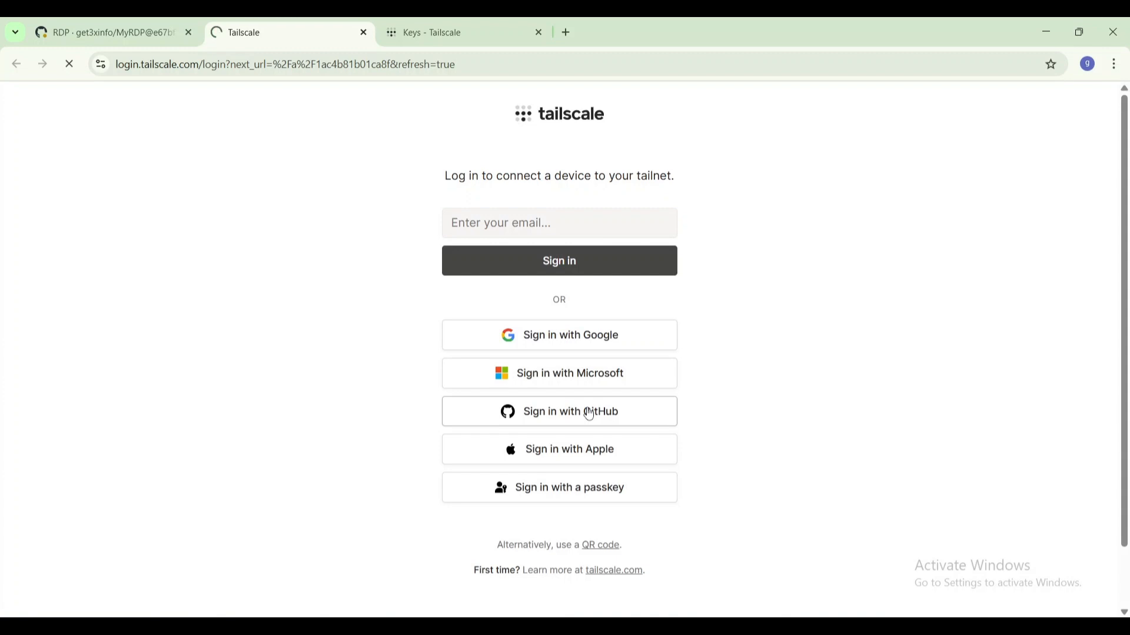
pyautogui.click(558, 412)
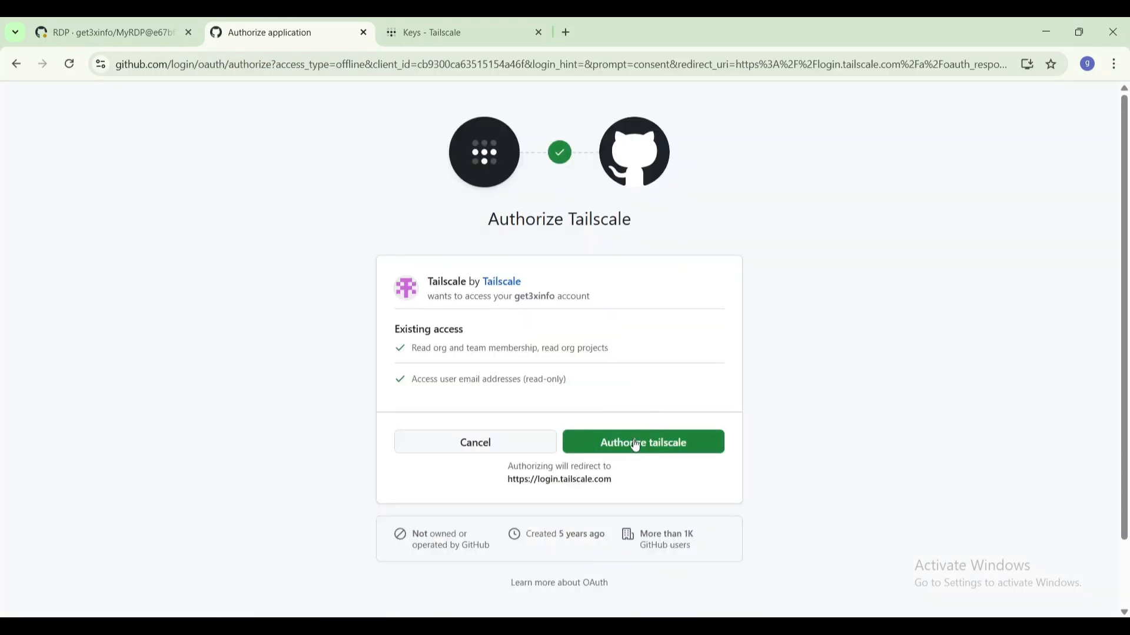
pyautogui.click(642, 443)
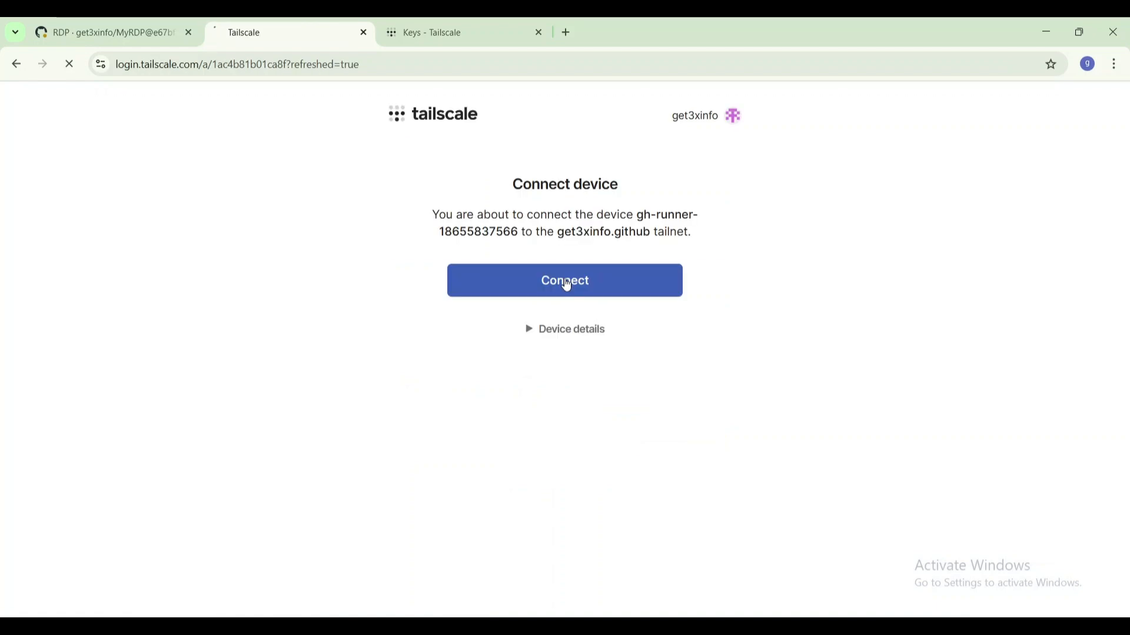
pyautogui.click(563, 280)
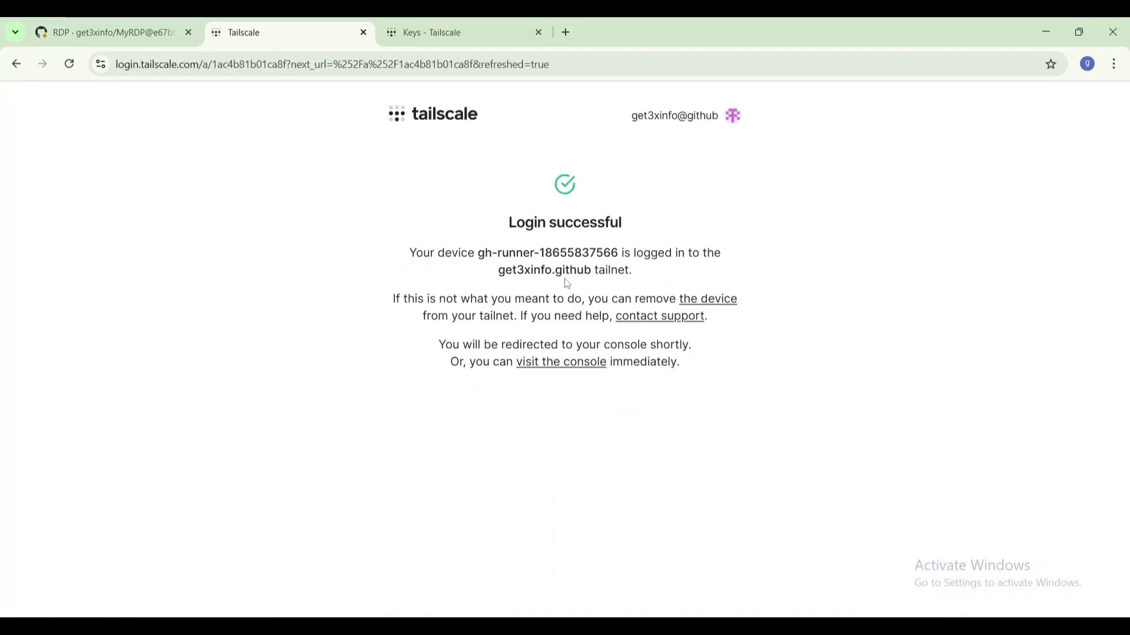
pyautogui.rightClick(223, 453)
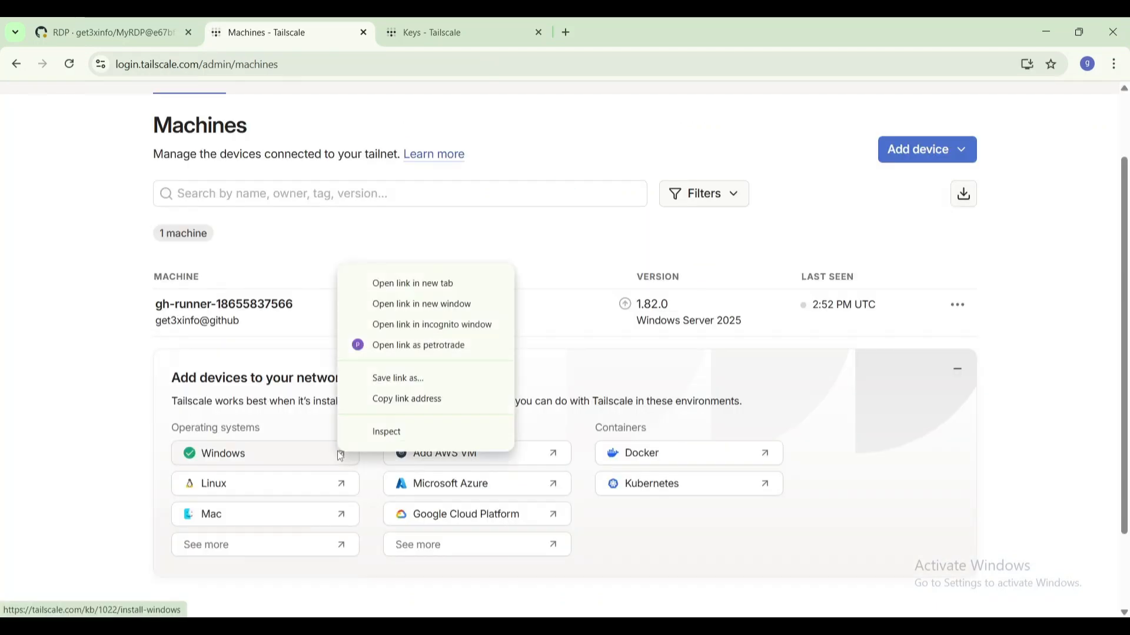
# Step: Download tailscale-setup-1.88.4 for Windows, agree to the license terms and start installing
pyautogui.click(412, 283)
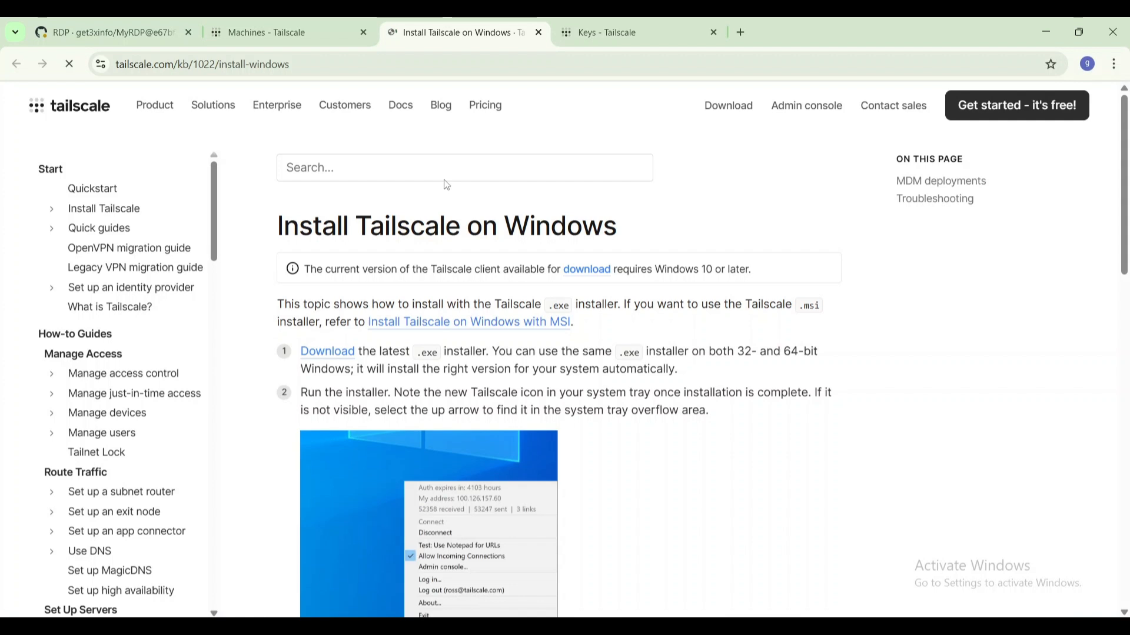
pyautogui.moveTo(586, 269)
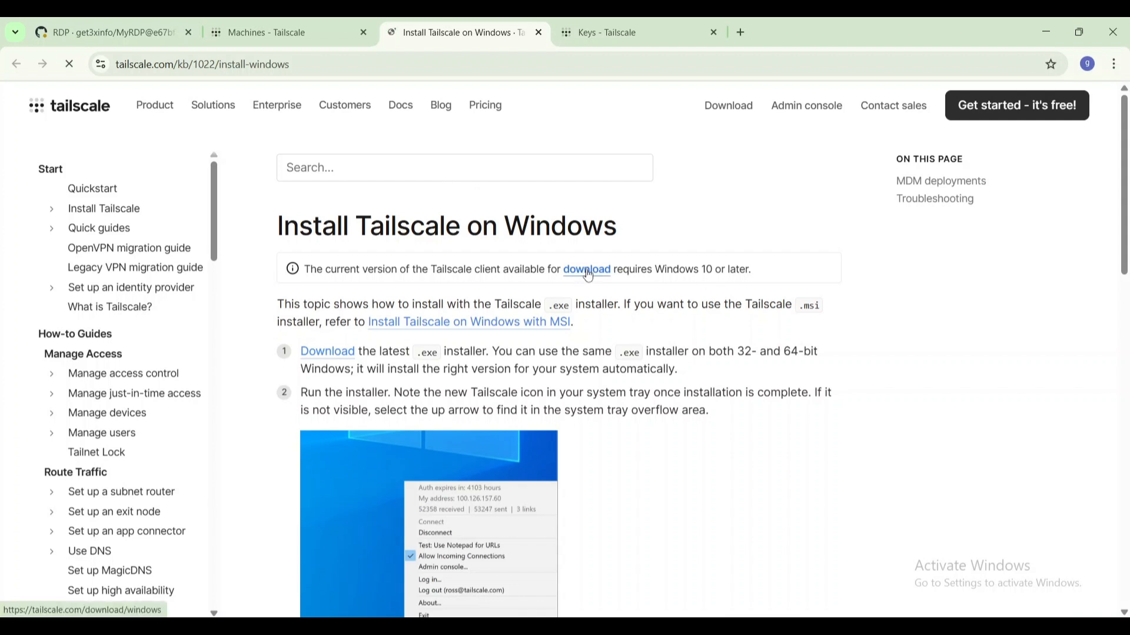
pyautogui.click(586, 269)
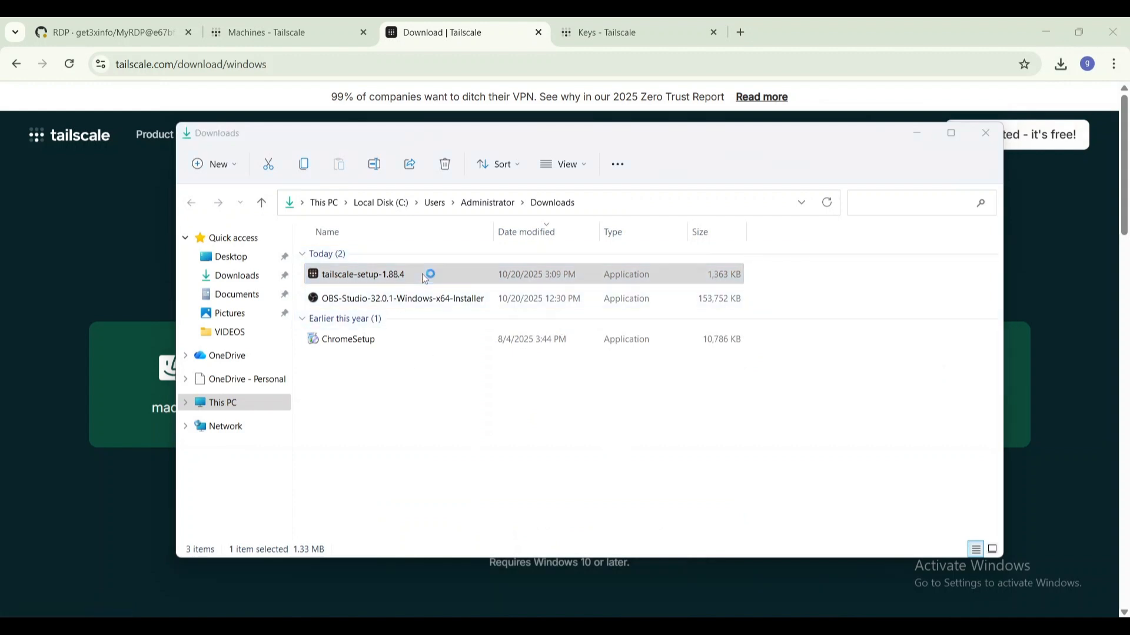
pyautogui.doubleClick(362, 274)
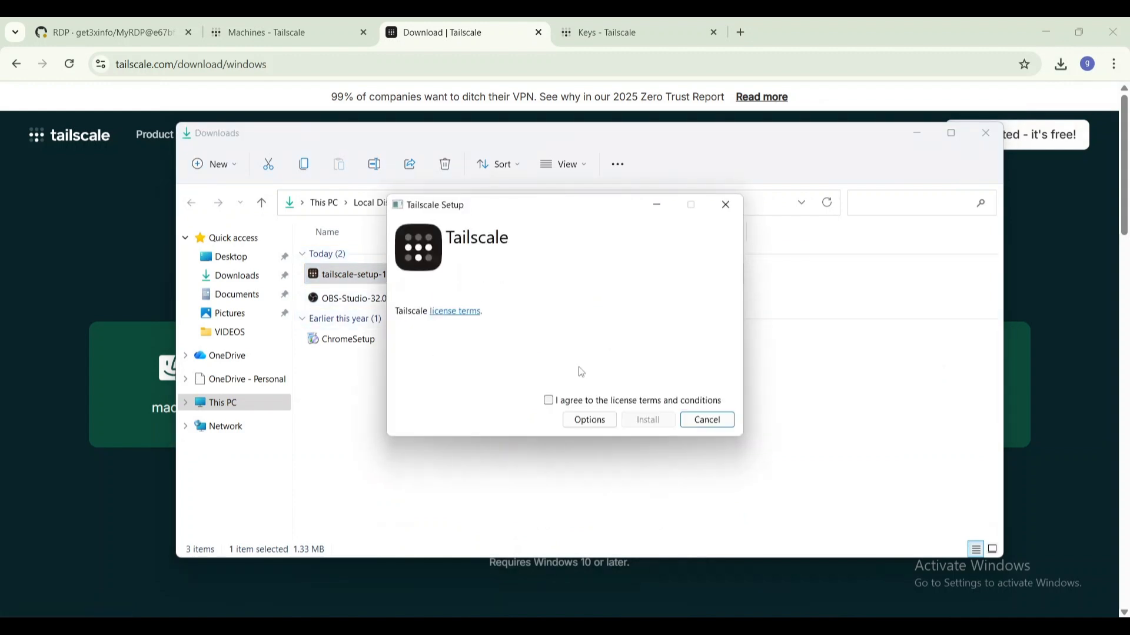
pyautogui.click(549, 400)
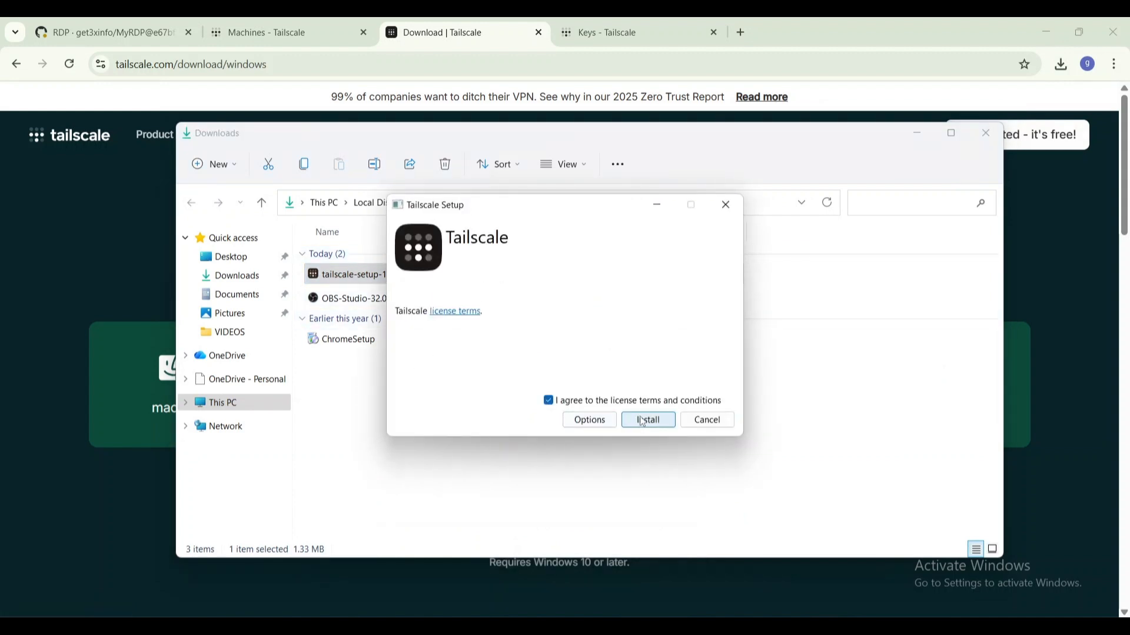
pyautogui.click(102, 32)
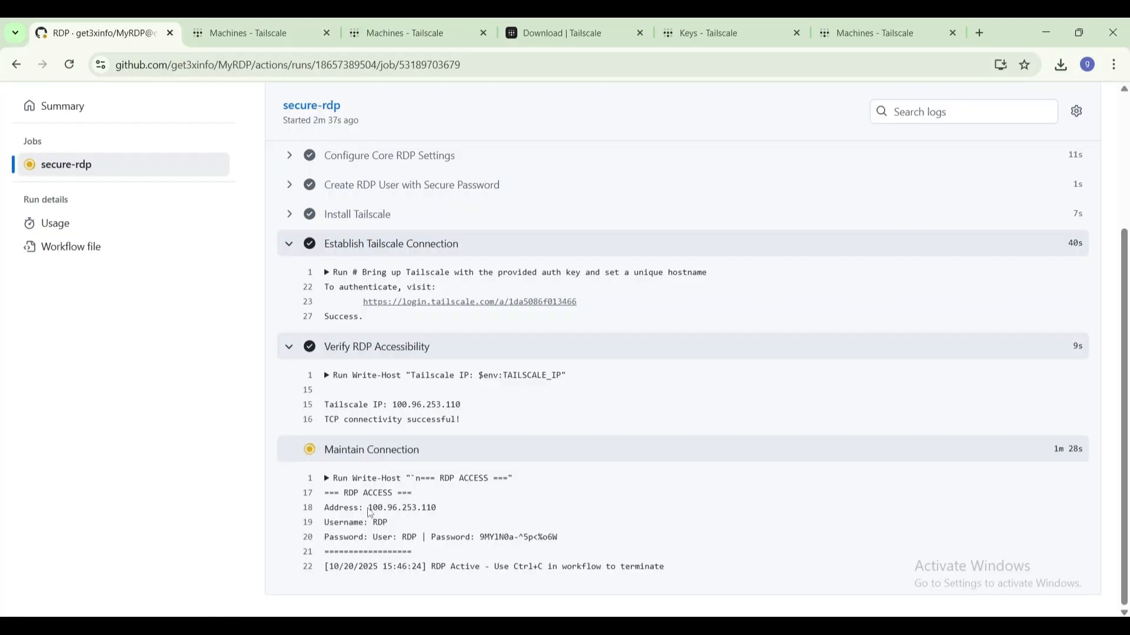
# Step: Select the runner's RDP address 100.96.253.110 in the Maintain Connection step log
pyautogui.doubleClick(402, 507)
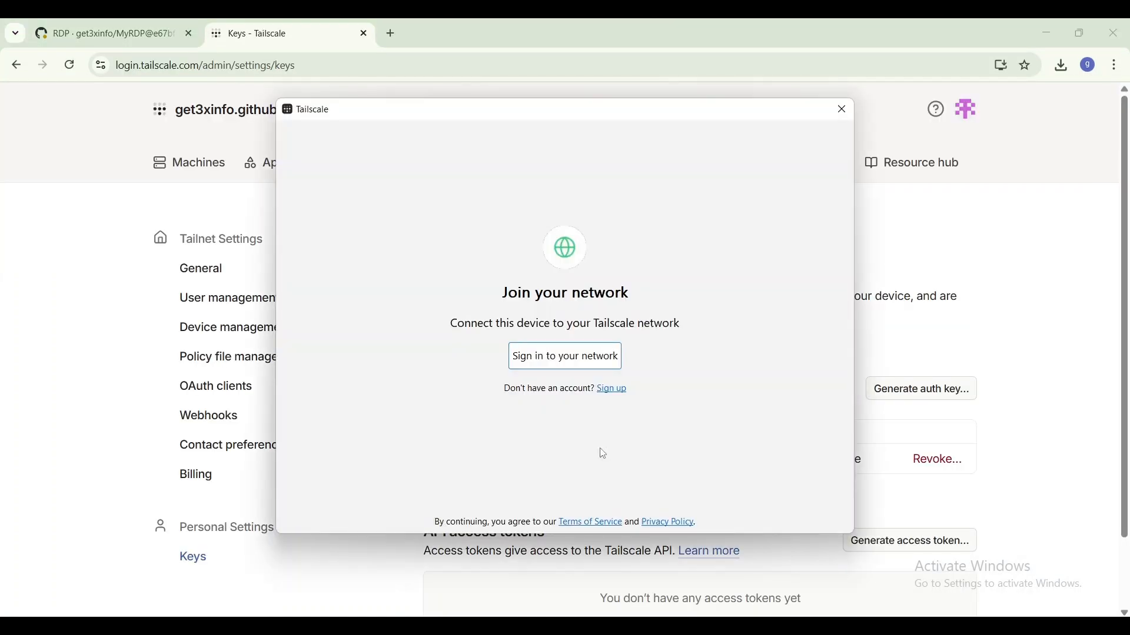
# Step: Sign this computer desktop-cj2tm4f into the tailnet via GitHub and return to the job log
pyautogui.click(564, 355)
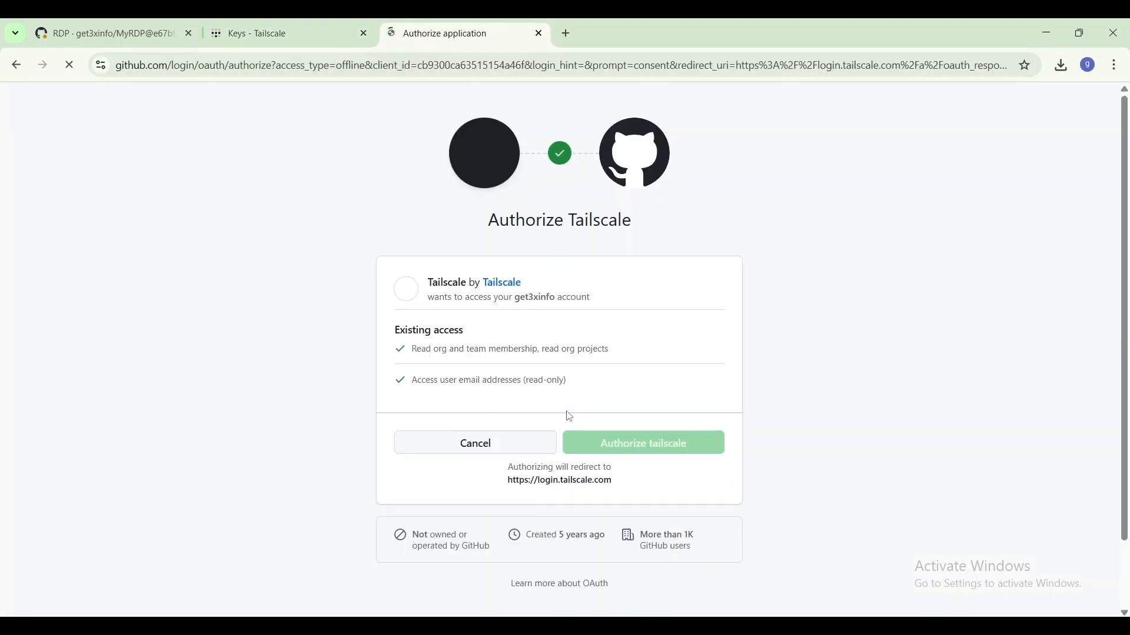
pyautogui.click(642, 443)
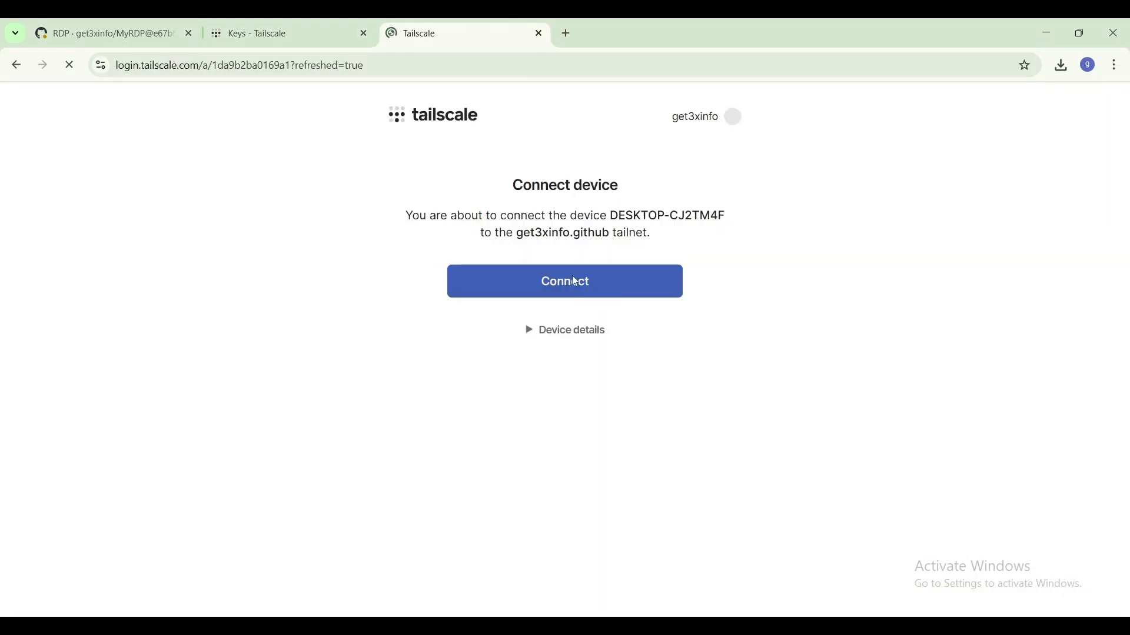
pyautogui.click(564, 281)
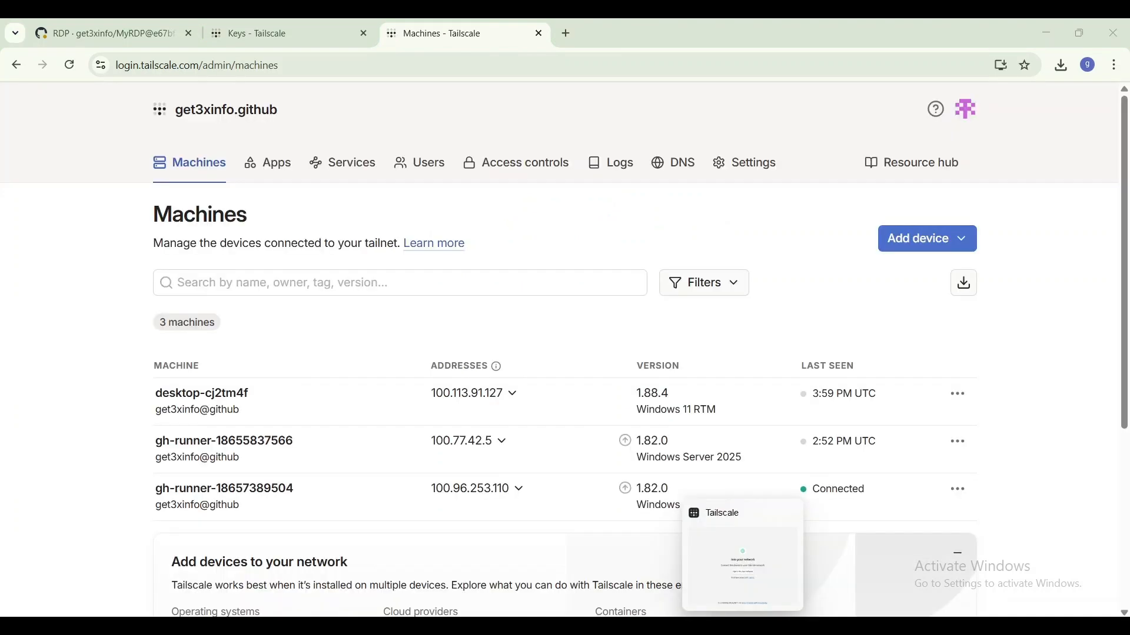
pyautogui.click(105, 33)
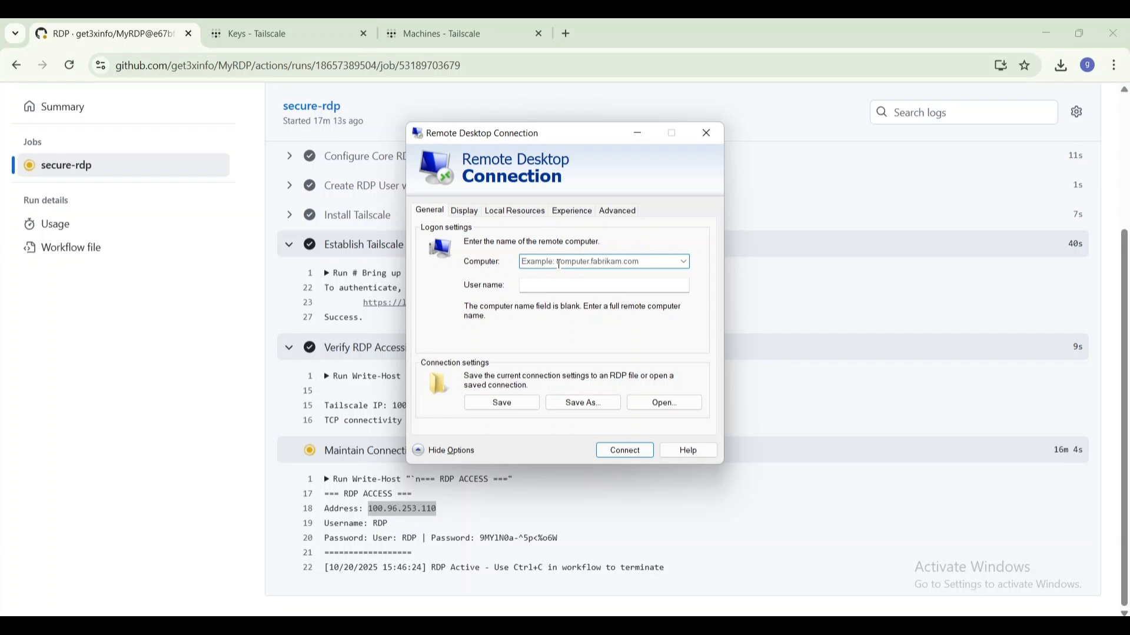
# Step: Connect to 100.96.253.110 as user RDP with saved credentials, accepting the unverified remote computer
pyautogui.write('100.96.253.110')
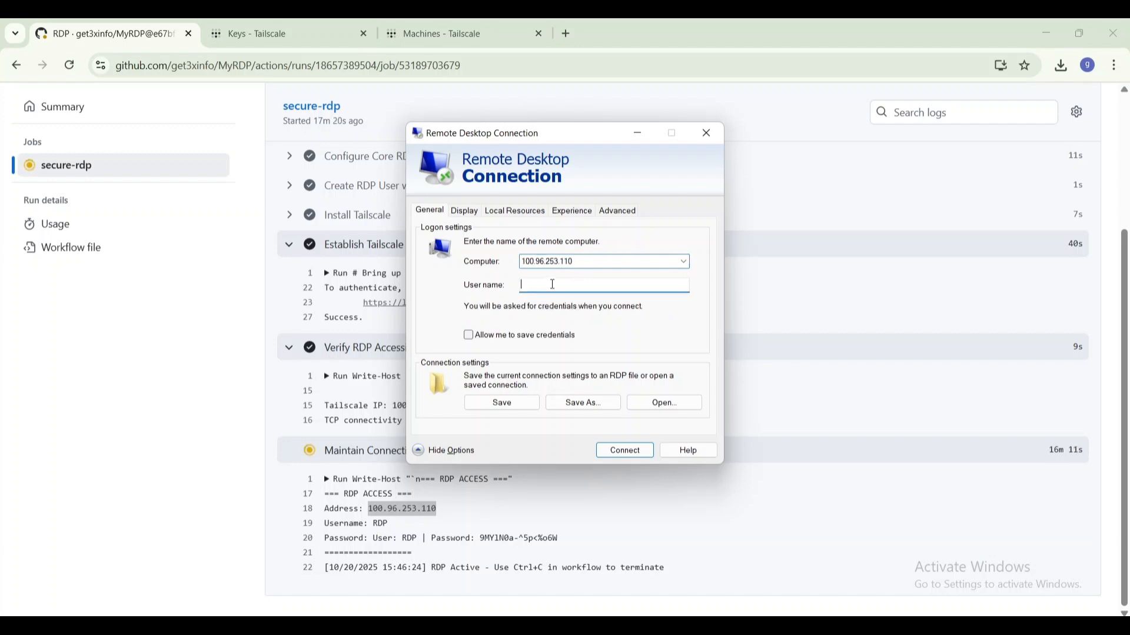
pyautogui.write('RDP')
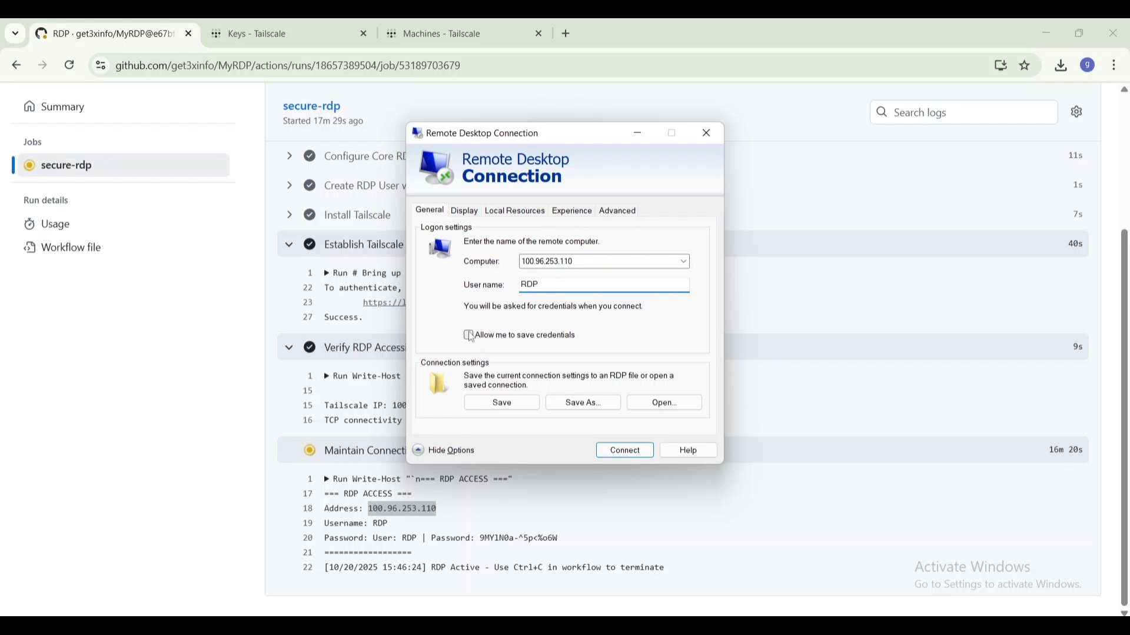
pyautogui.click(469, 334)
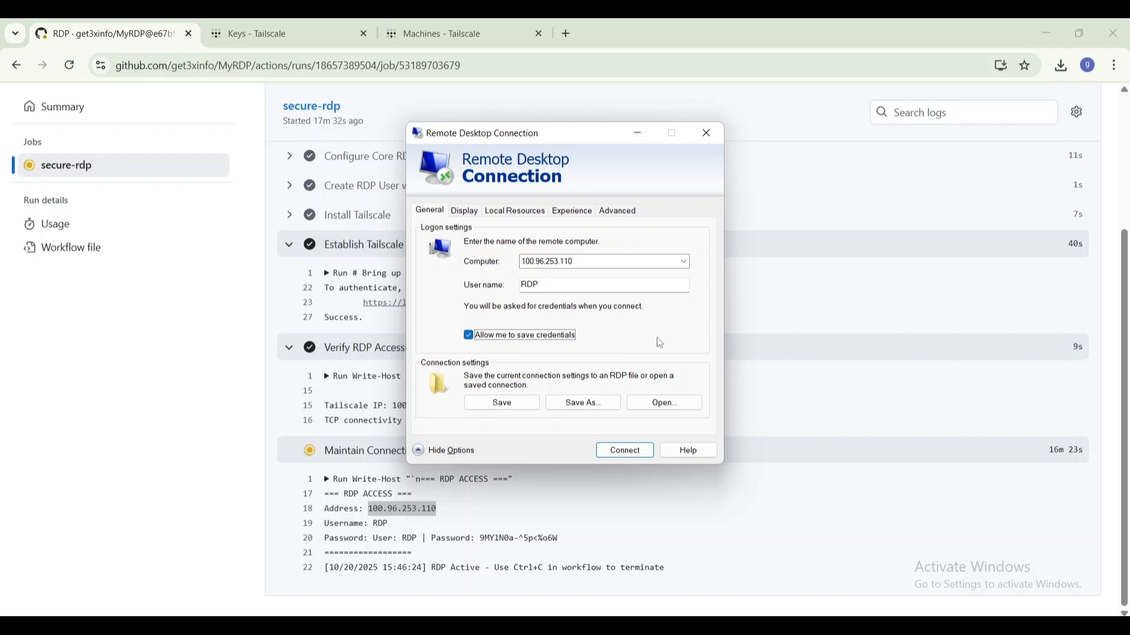
pyautogui.click(624, 450)
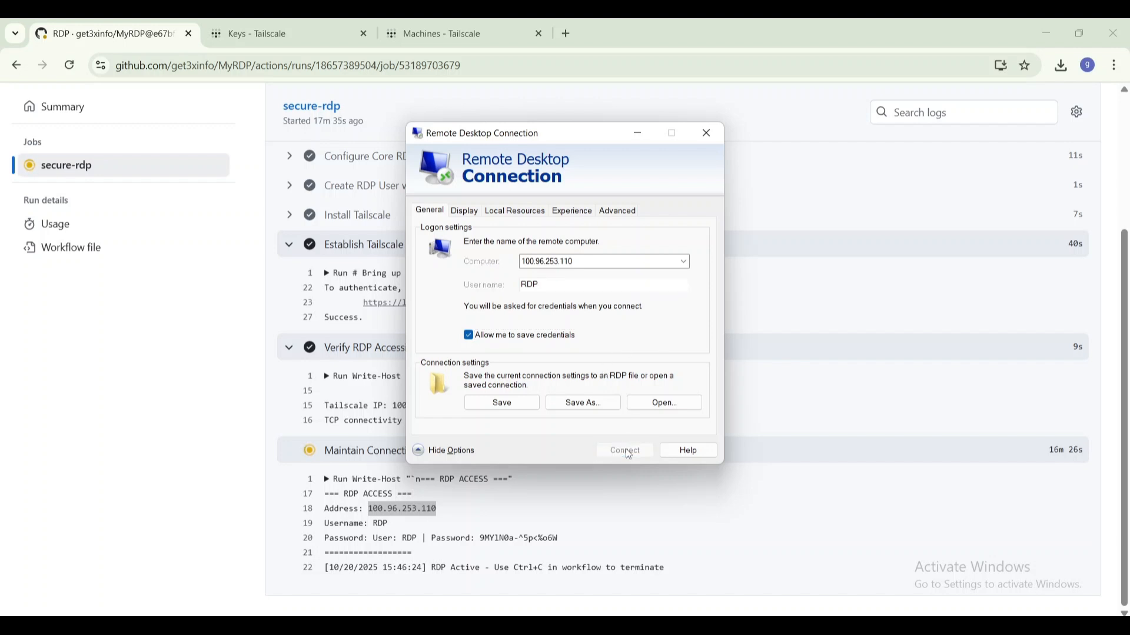
pyautogui.click(624, 449)
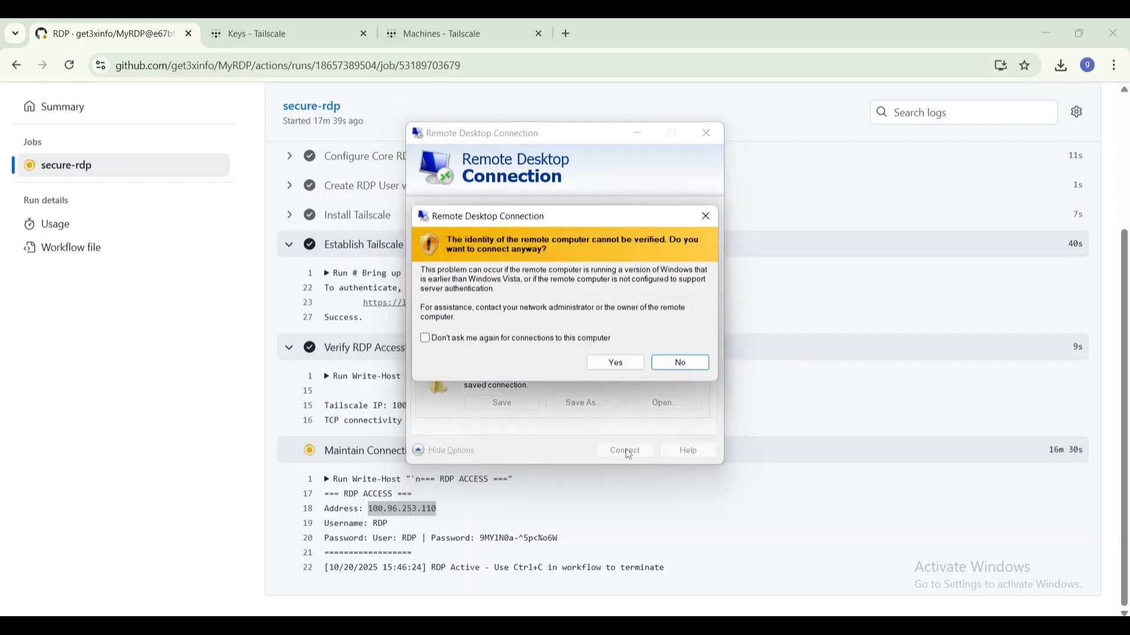
pyautogui.moveTo(720, 336)
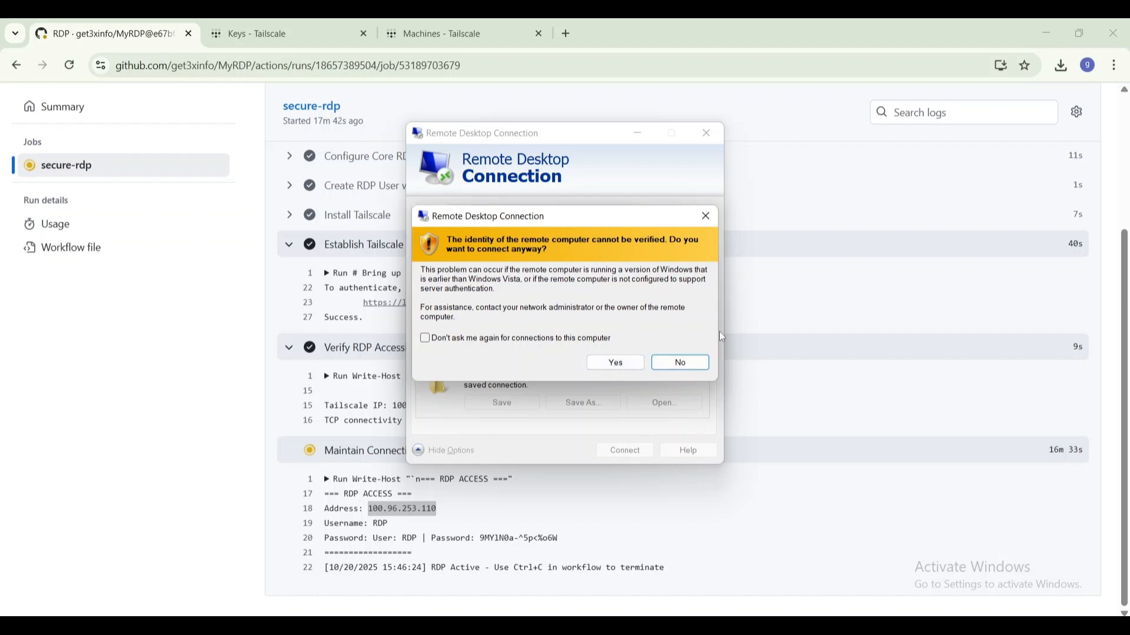
pyautogui.click(614, 363)
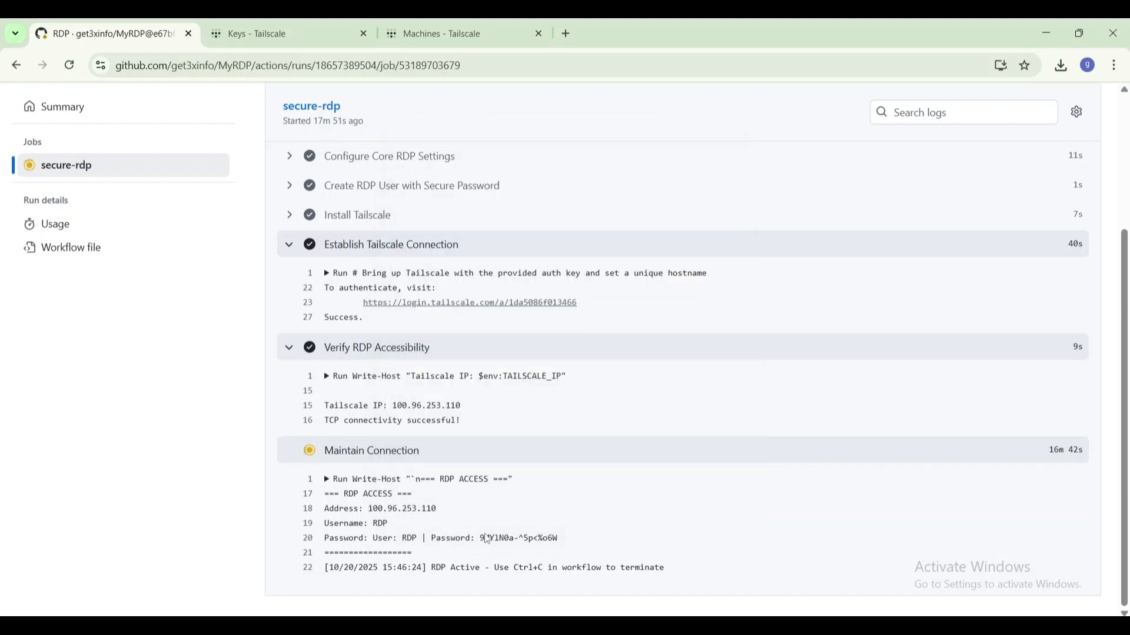
# Step: Copy the runner account's password from the workflow log and submit it to log in
pyautogui.doubleClick(515, 538)
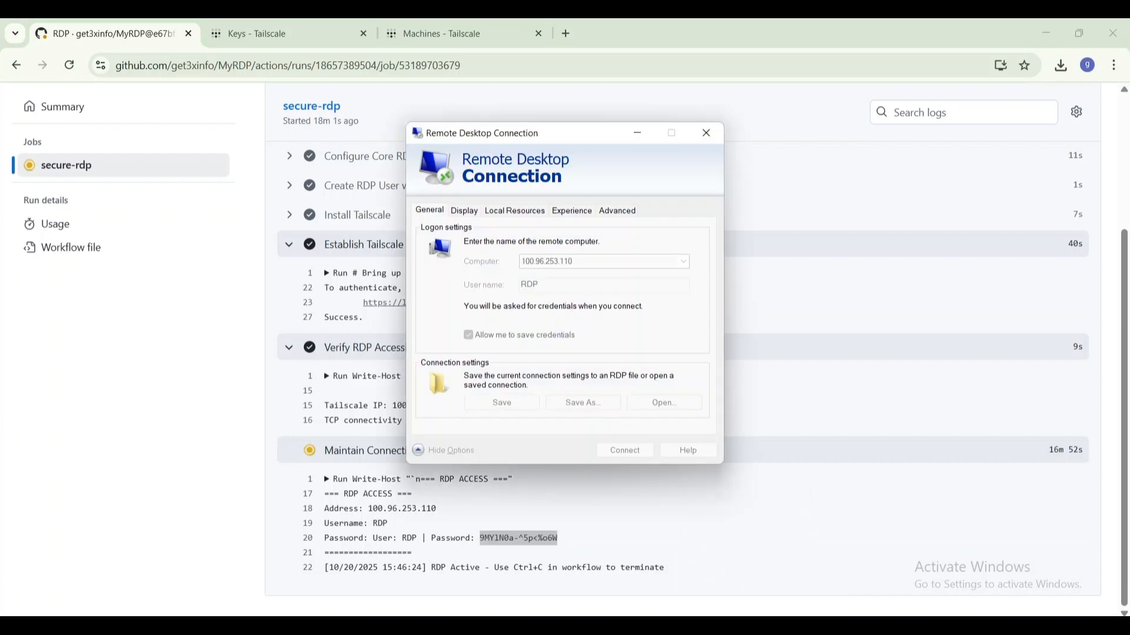
pyautogui.click(624, 450)
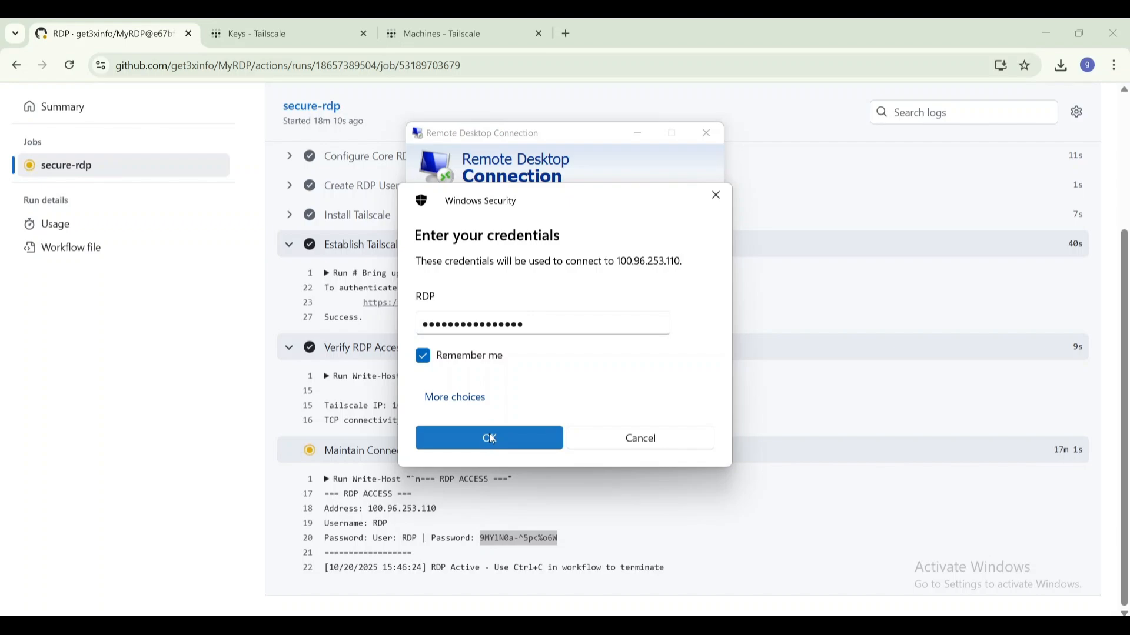
pyautogui.click(488, 438)
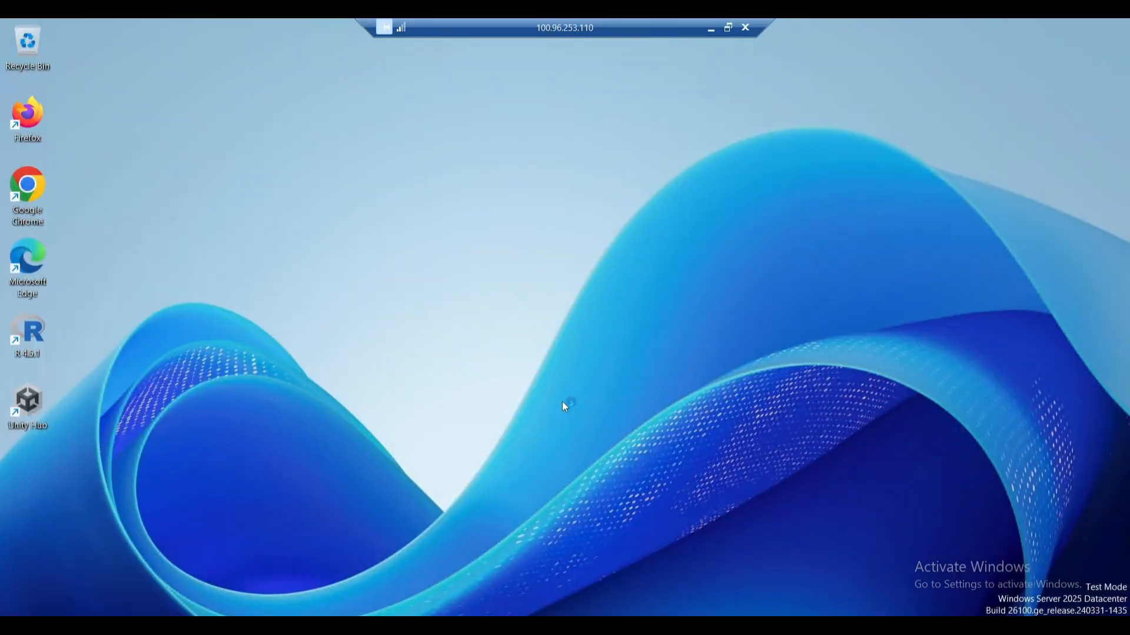
pyautogui.moveTo(553, 268)
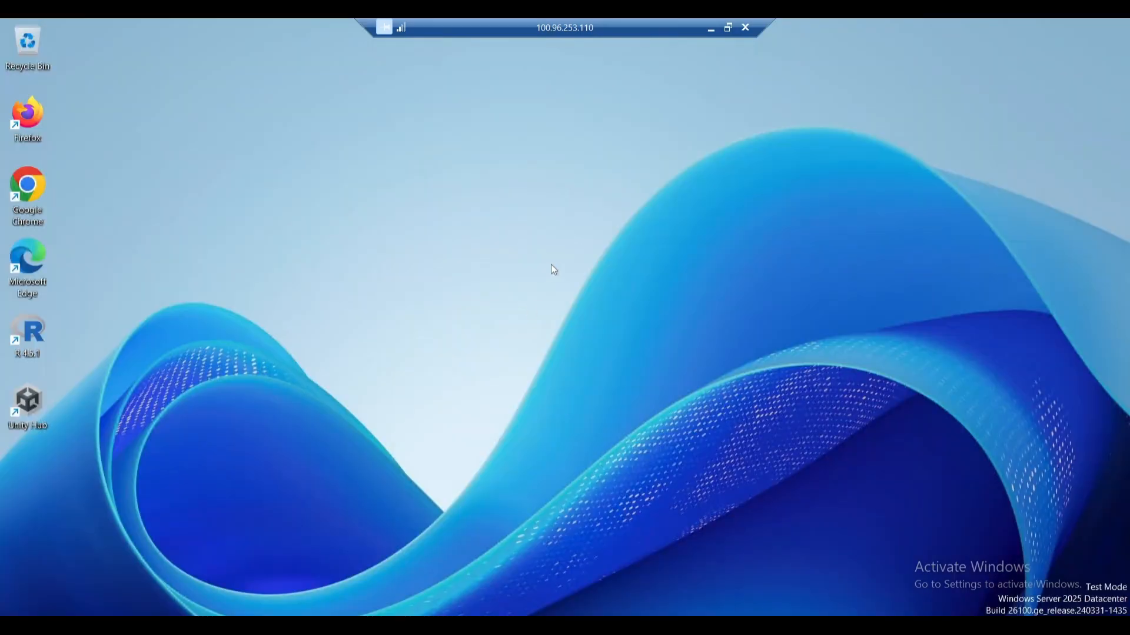
pyautogui.moveTo(27, 185)
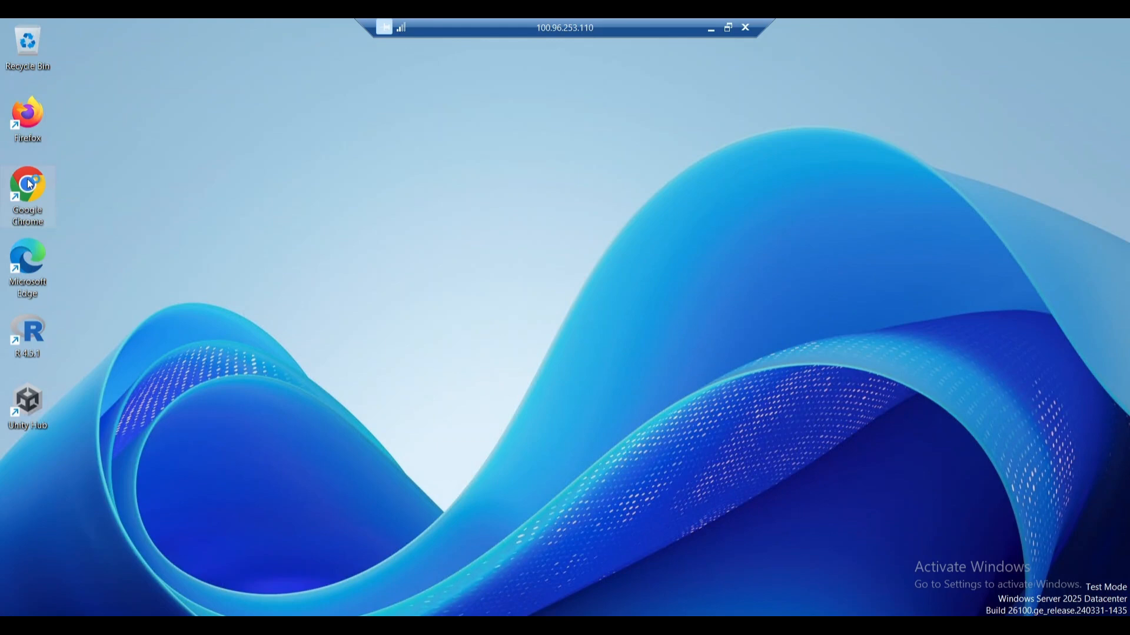
# Step: Launch Google Chrome on the remote desktop and begin typing a search in the address bar
pyautogui.write('s')
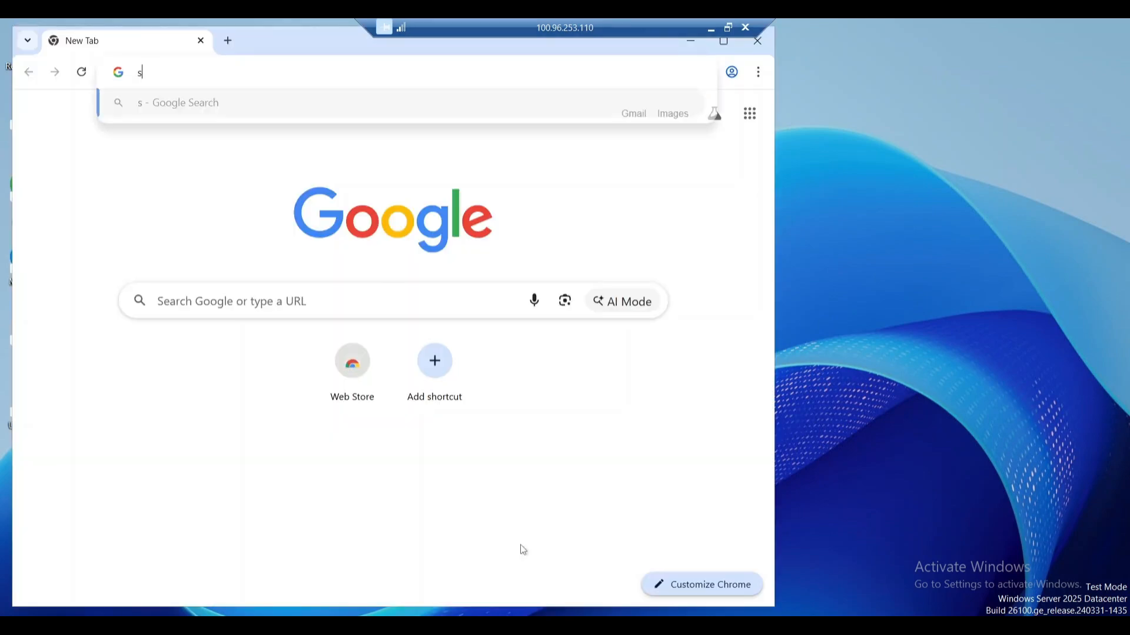